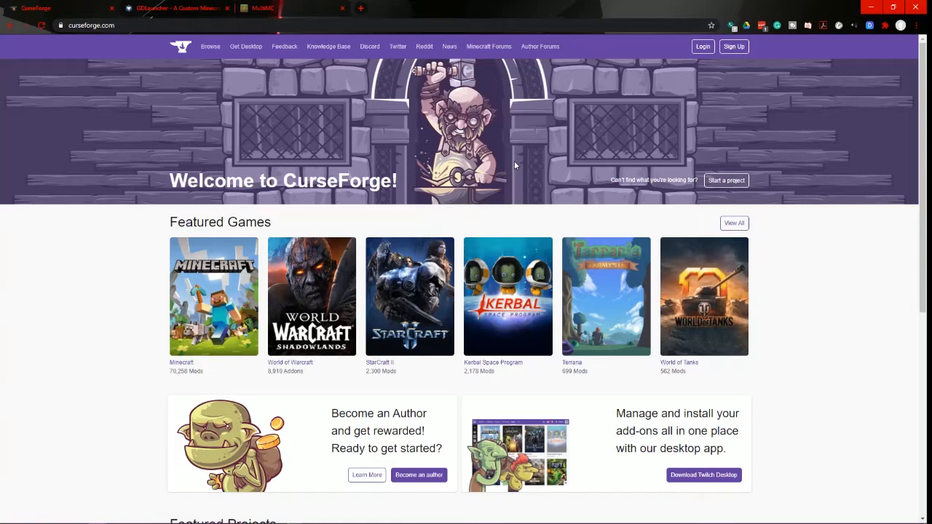
pyautogui.moveTo(561, 61)
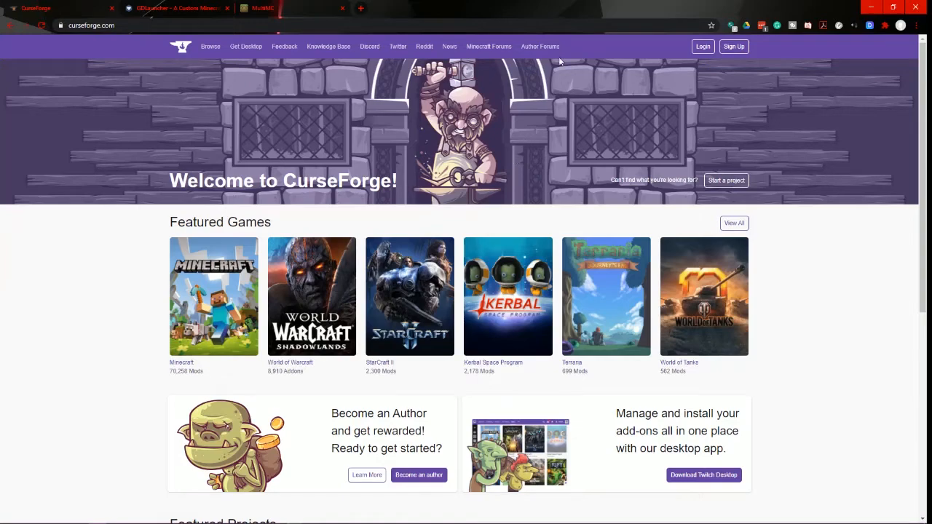
# Step: Scroll through the MultiMC website twice, then return to the GDLauncher site
pyautogui.click(262, 8)
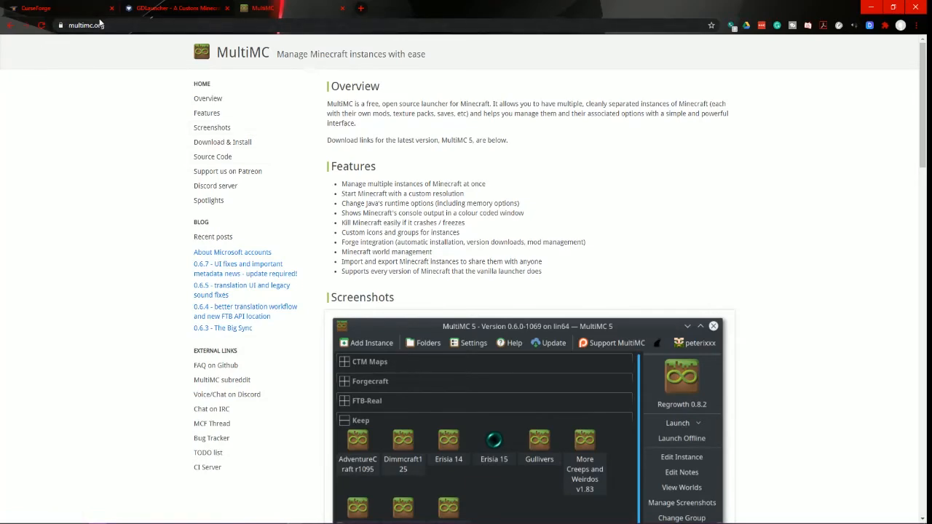
pyautogui.scroll(-3)
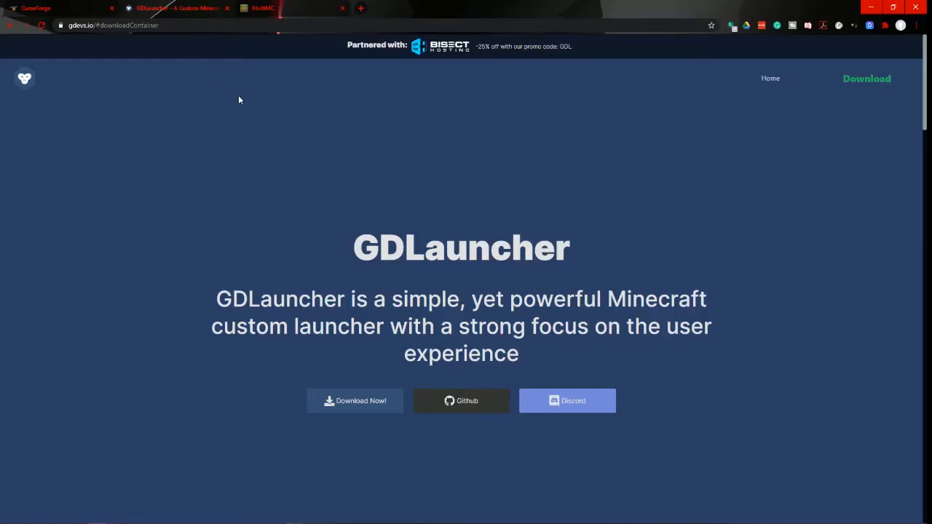
pyautogui.moveTo(93, 37)
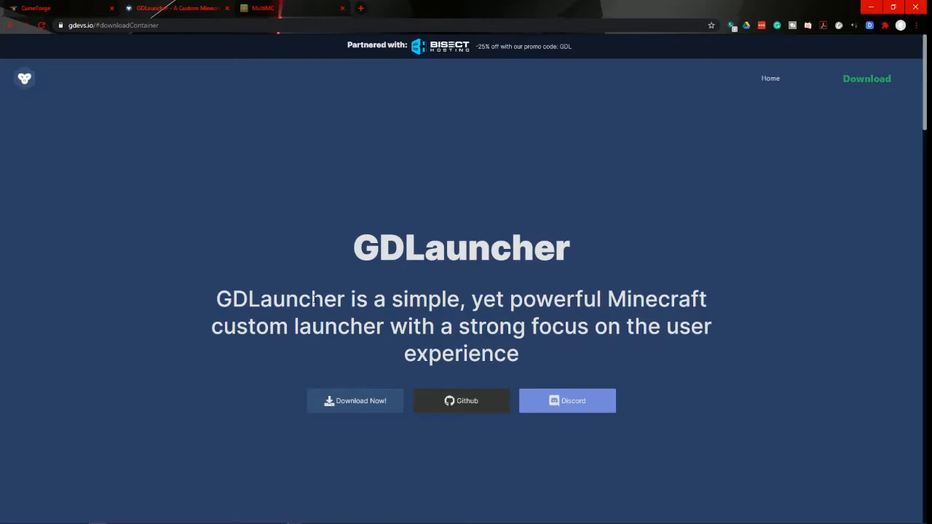
pyautogui.moveTo(178, 309)
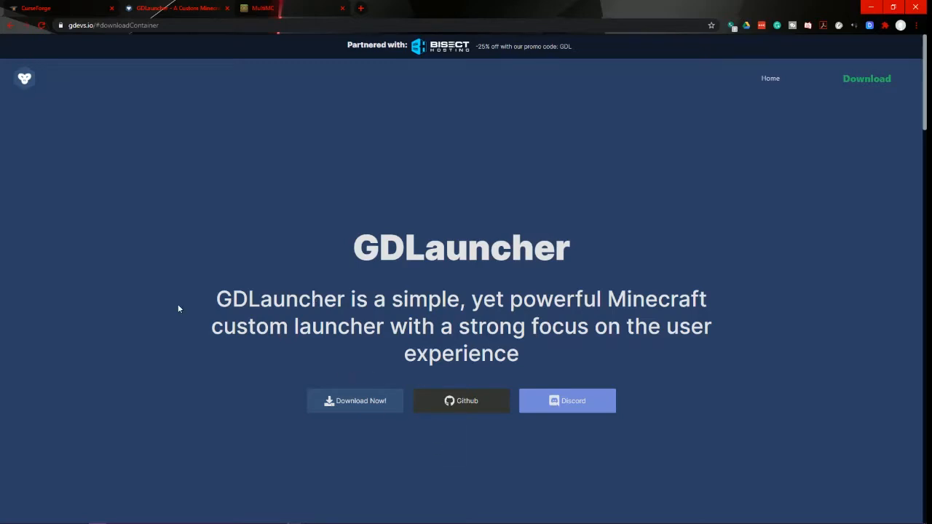
pyautogui.moveTo(257, 241)
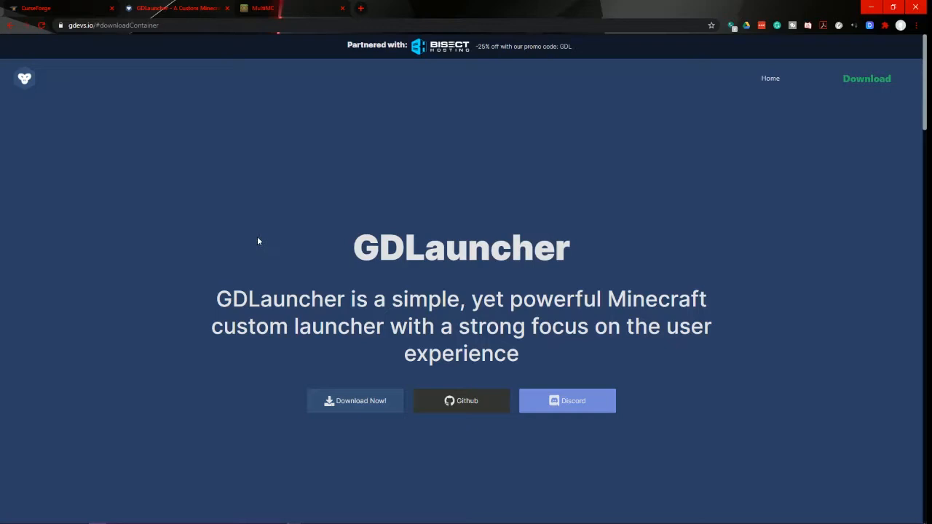
pyautogui.moveTo(262, 238)
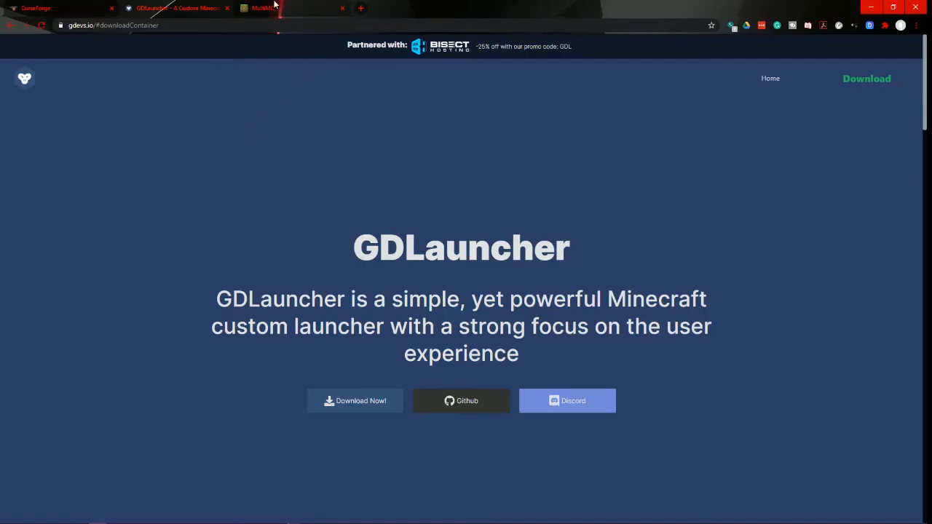
pyautogui.click(277, 8)
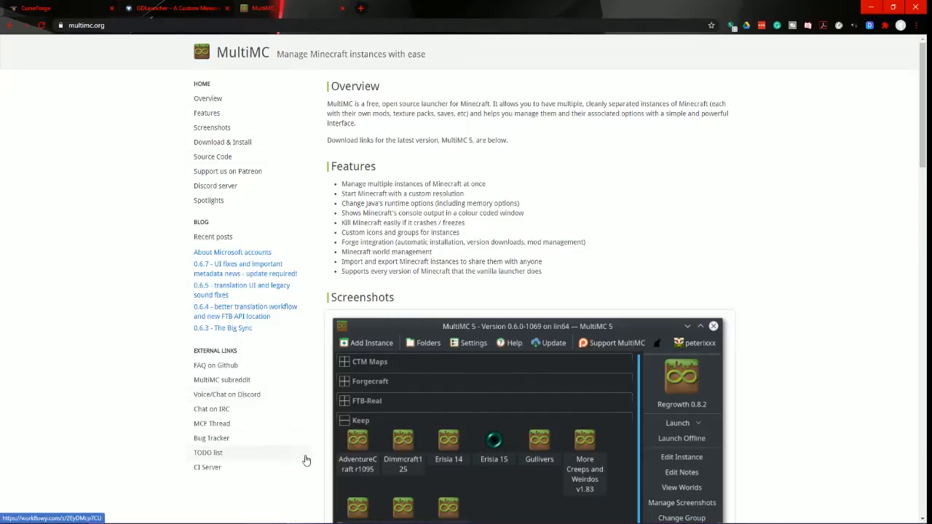
pyautogui.scroll(-3)
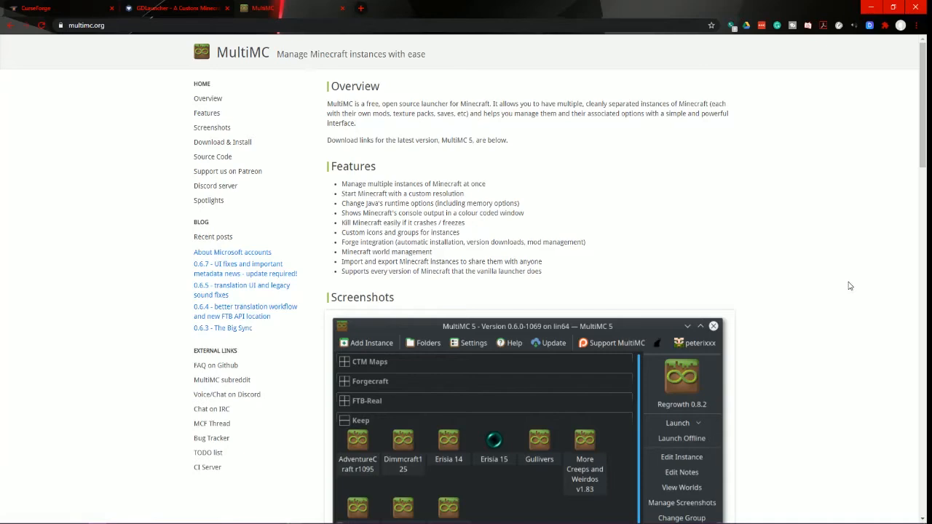
pyautogui.scroll(-3)
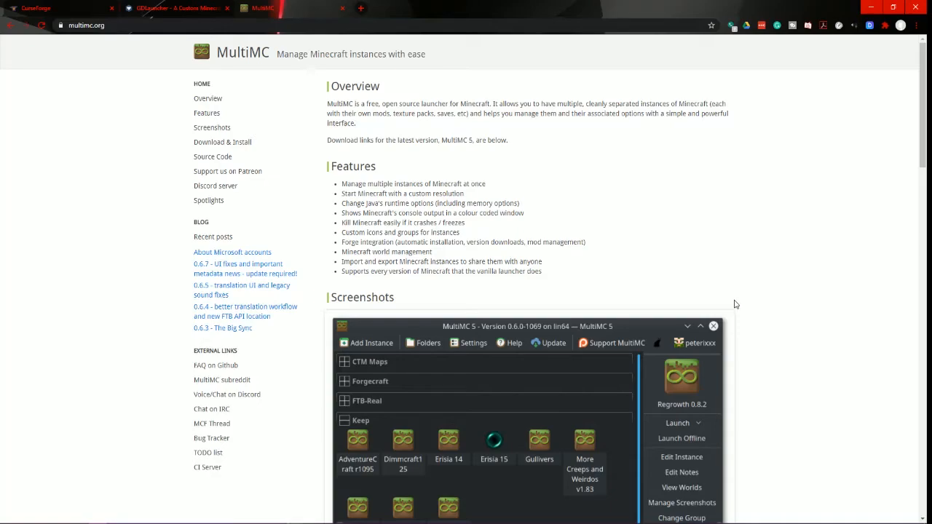
pyautogui.click(178, 8)
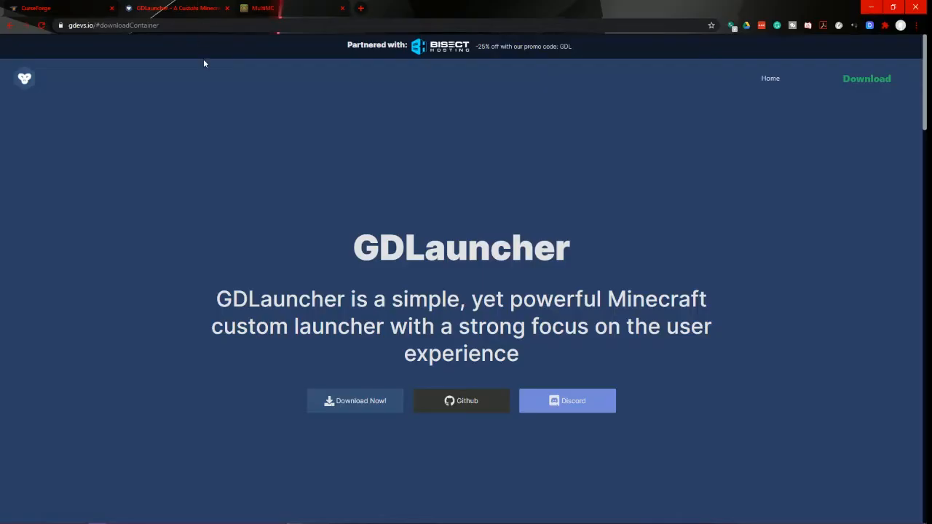
pyautogui.moveTo(317, 265)
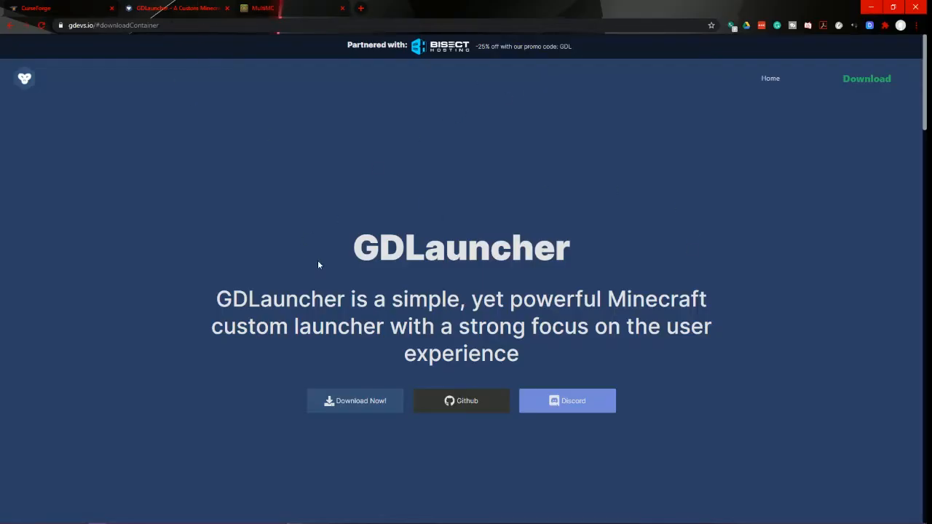
pyautogui.moveTo(596, 278)
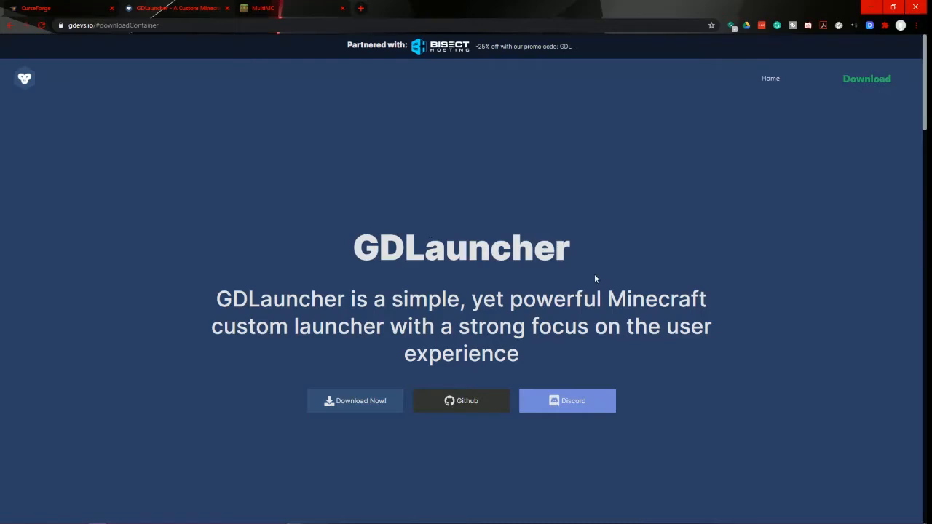
pyautogui.moveTo(483, 279)
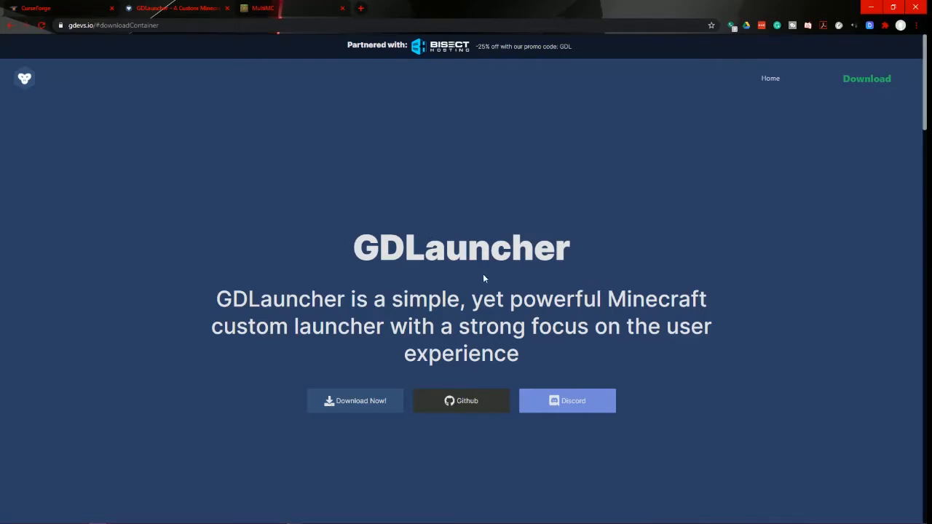
pyautogui.moveTo(480, 241)
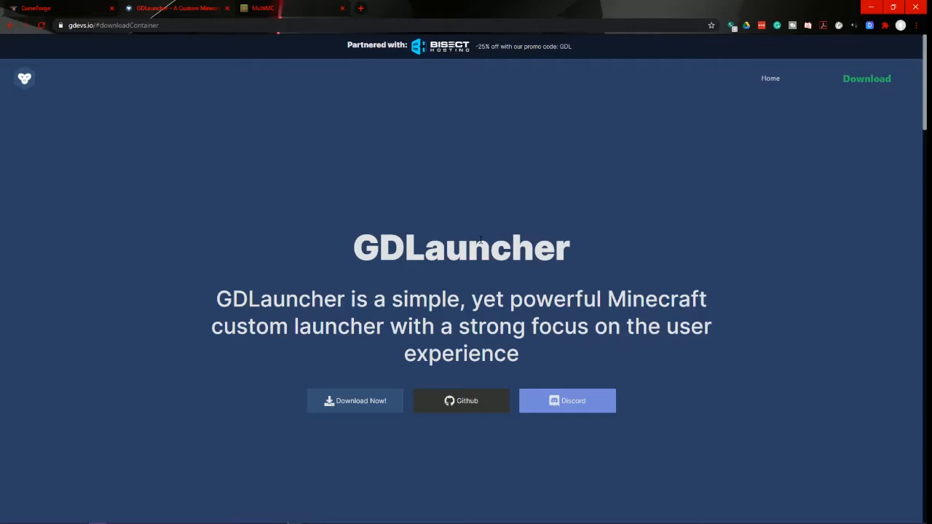
pyautogui.moveTo(73, 4)
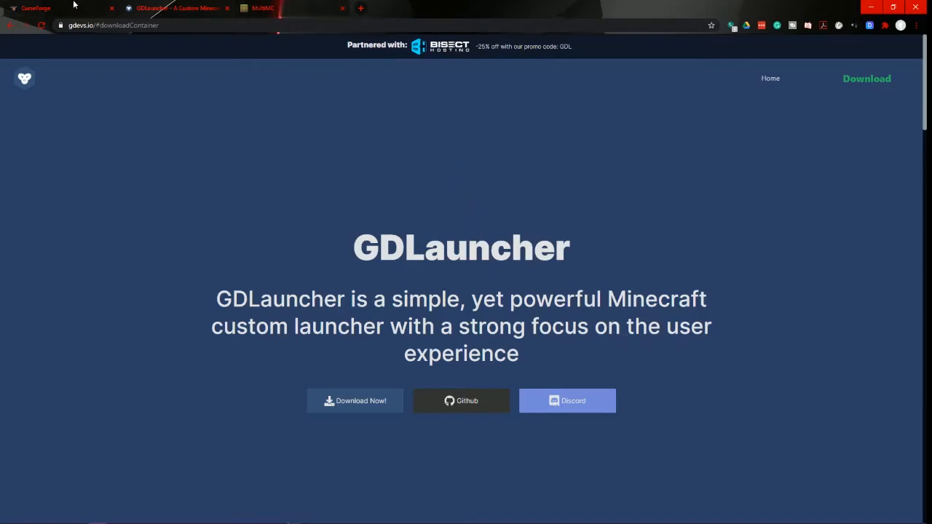
# Step: Browse CurseForge's All Modpacks list sorted by popularity, topped by RLCraft and SkyFactory 4
pyautogui.click(55, 8)
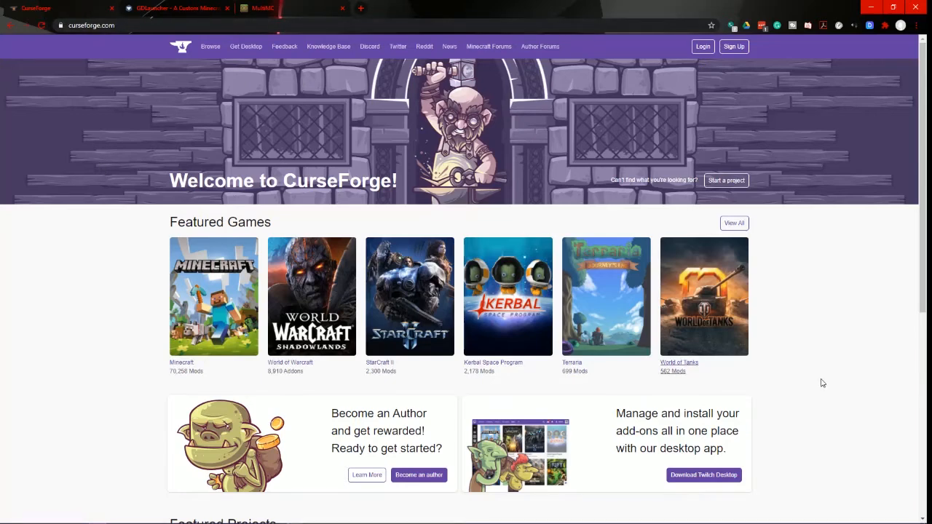
pyautogui.moveTo(787, 52)
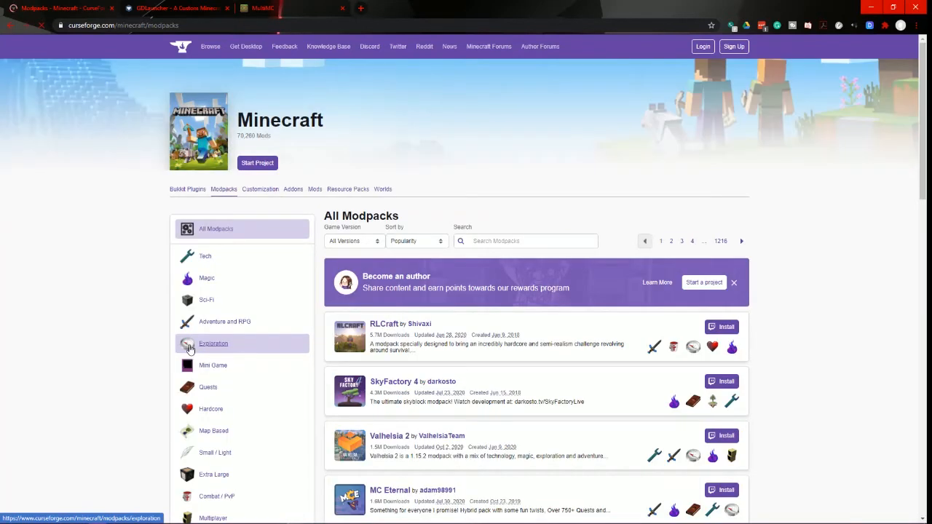
pyautogui.moveTo(278, 219)
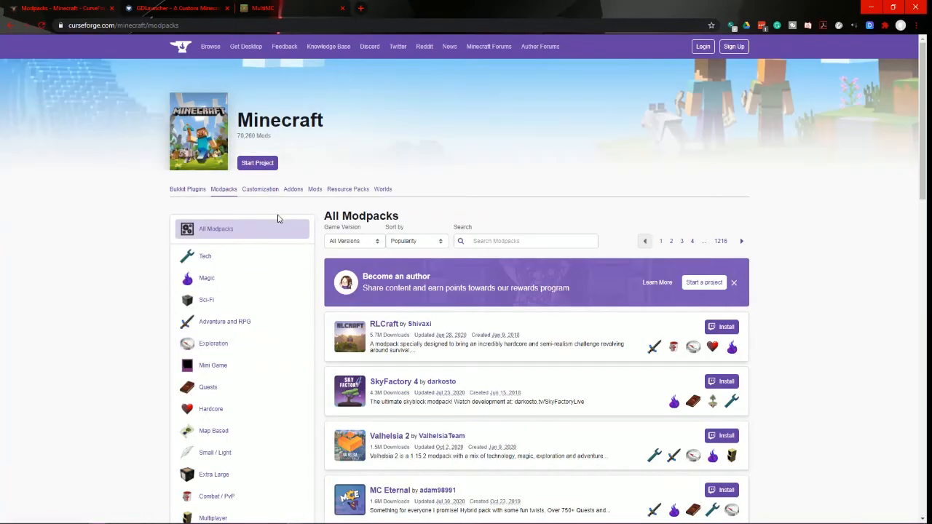
pyautogui.scroll(-3)
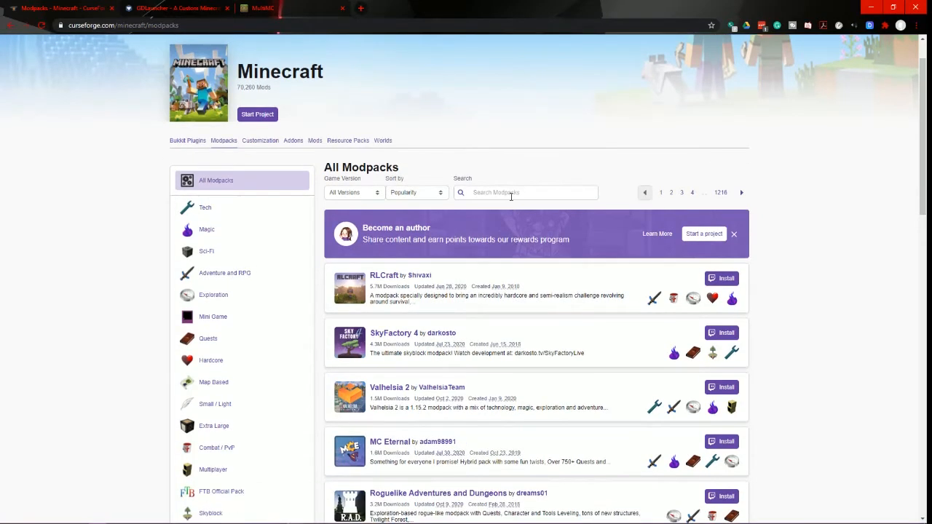
pyautogui.scroll(-3)
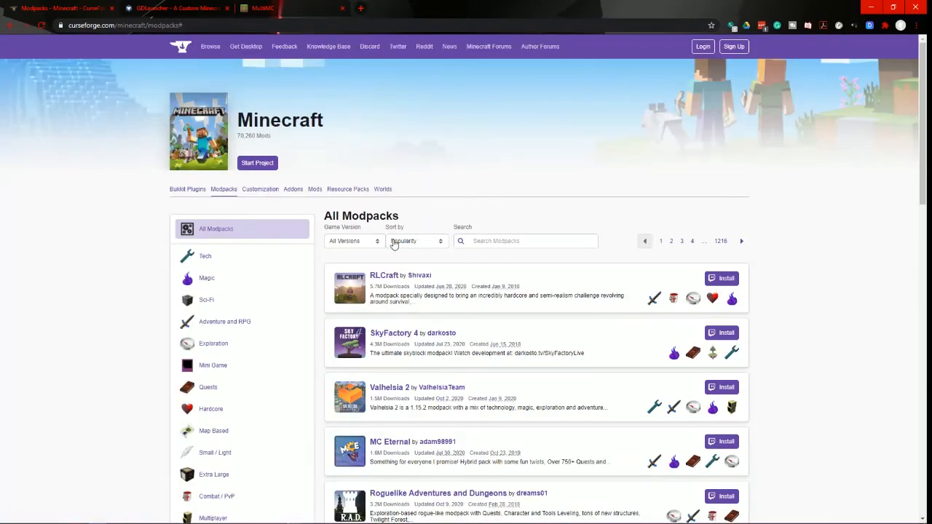
pyautogui.scroll(-3)
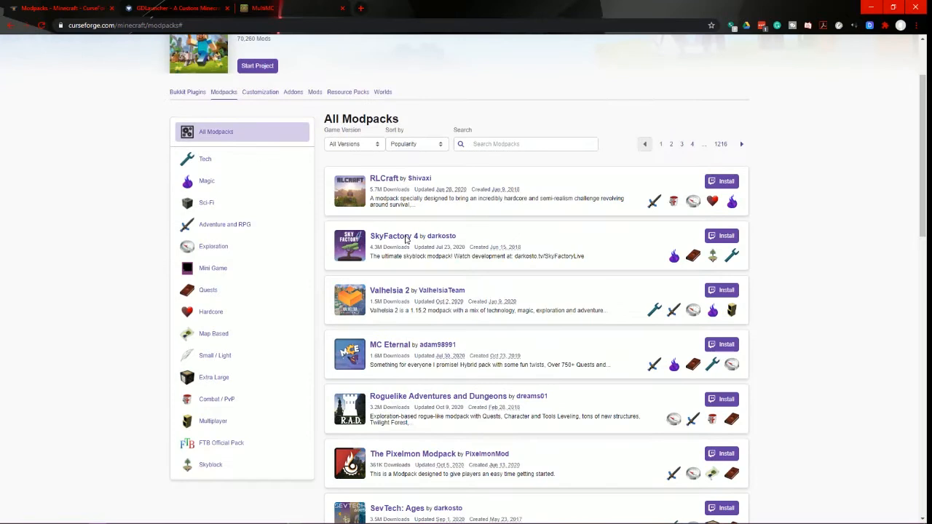
pyautogui.click(526, 143)
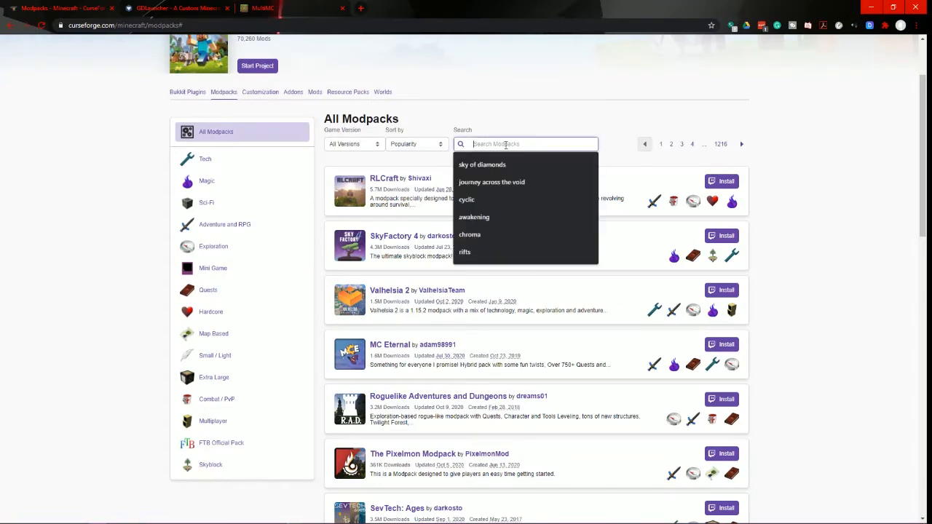
pyautogui.click(475, 217)
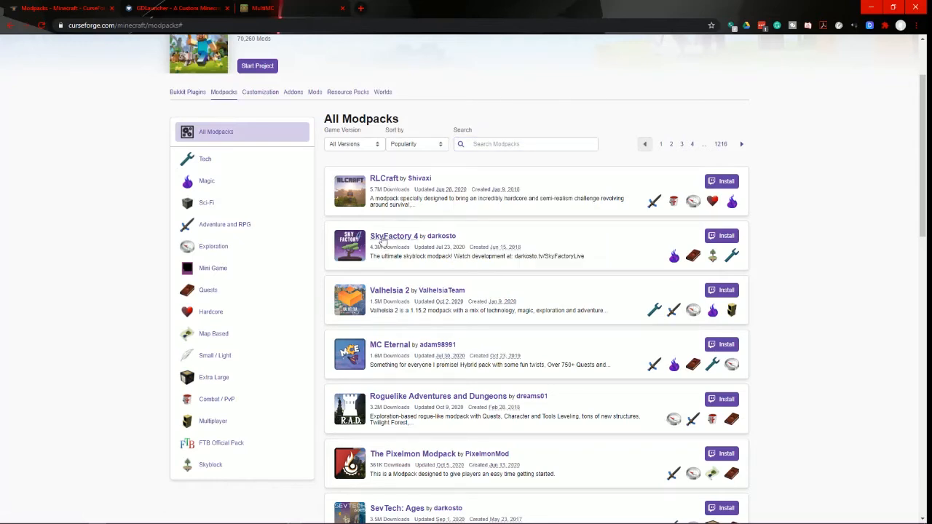
# Step: Open SkyFactory 4, browse its dependency list, then return to its description
pyautogui.click(393, 236)
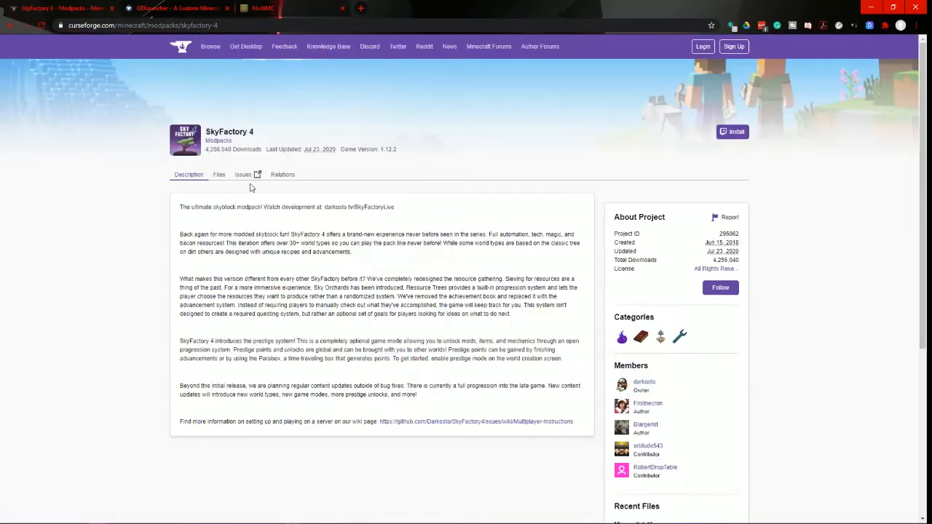
pyautogui.moveTo(283, 176)
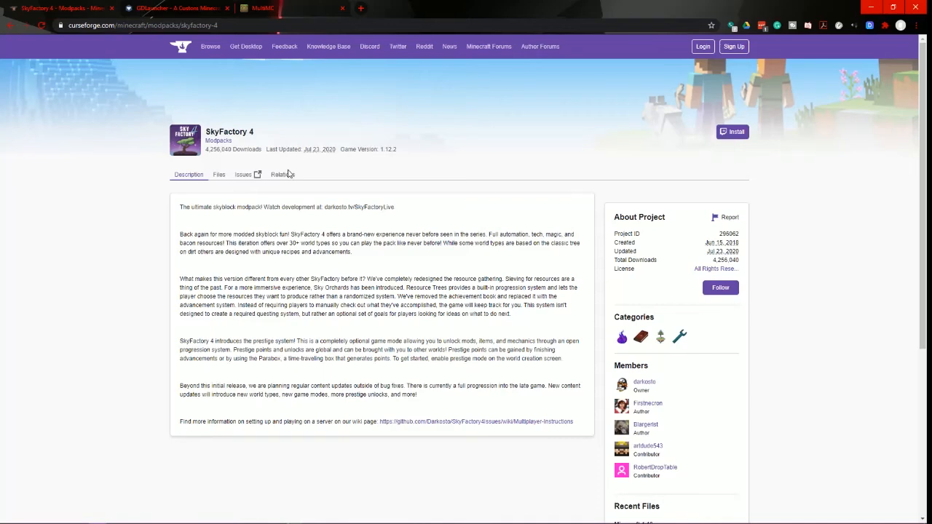
pyautogui.click(283, 175)
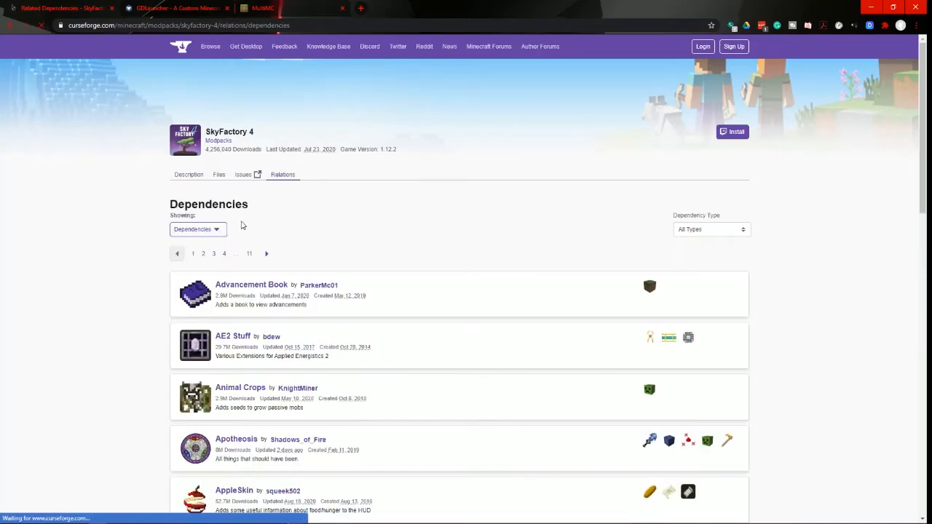
pyautogui.moveTo(387, 324)
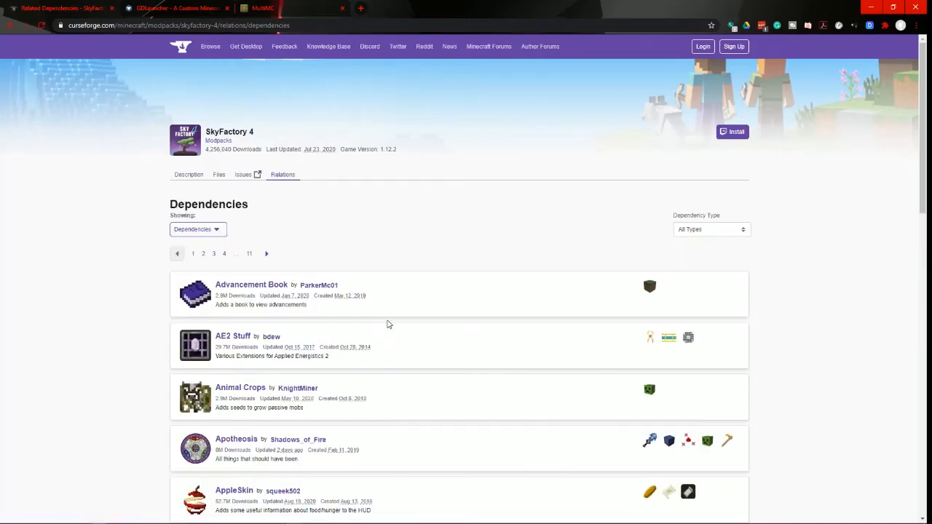
pyautogui.scroll(-3)
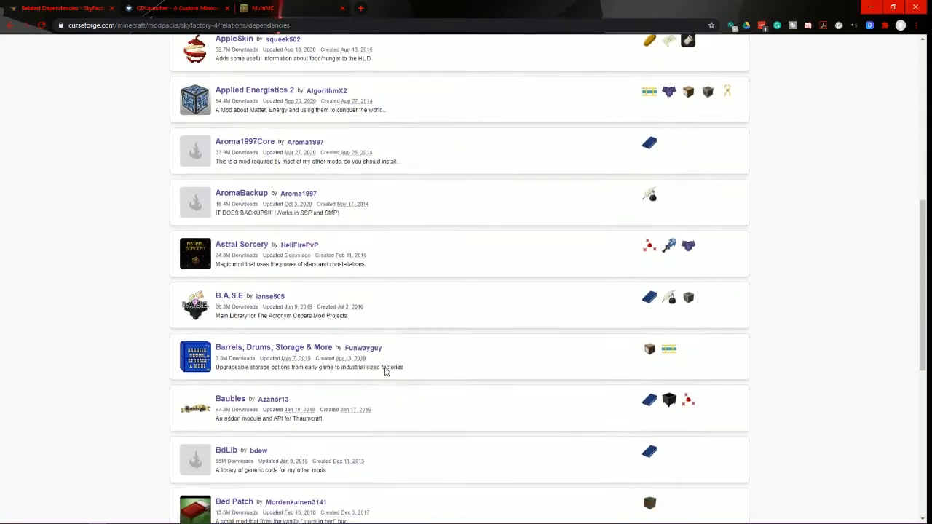
pyautogui.scroll(3)
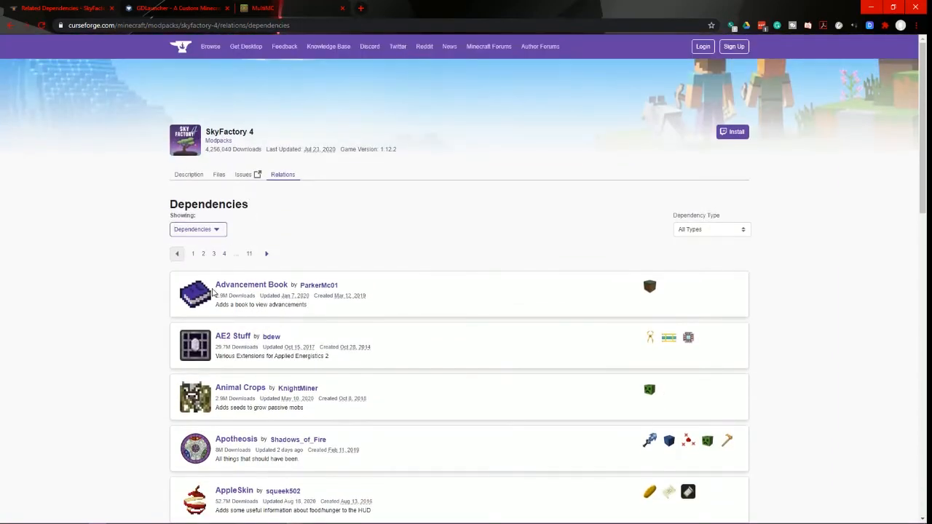
pyautogui.moveTo(265, 254)
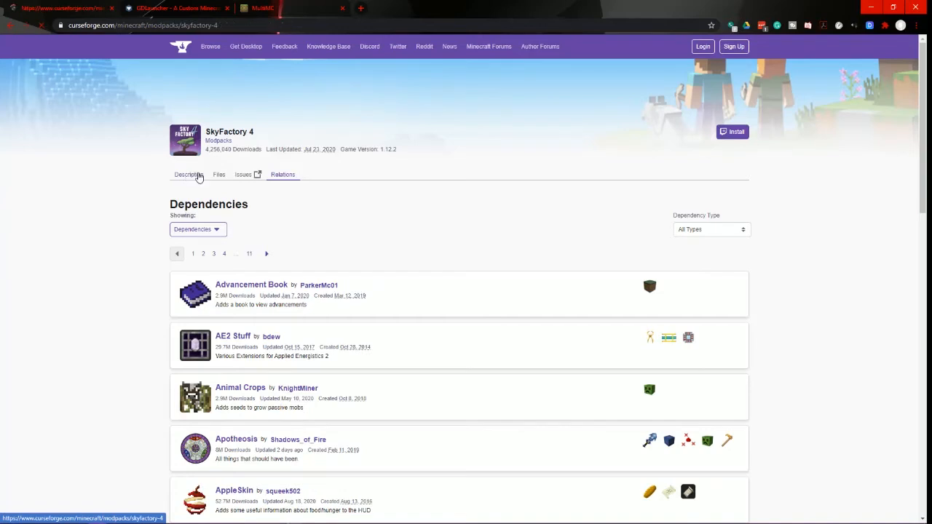
pyautogui.click(188, 175)
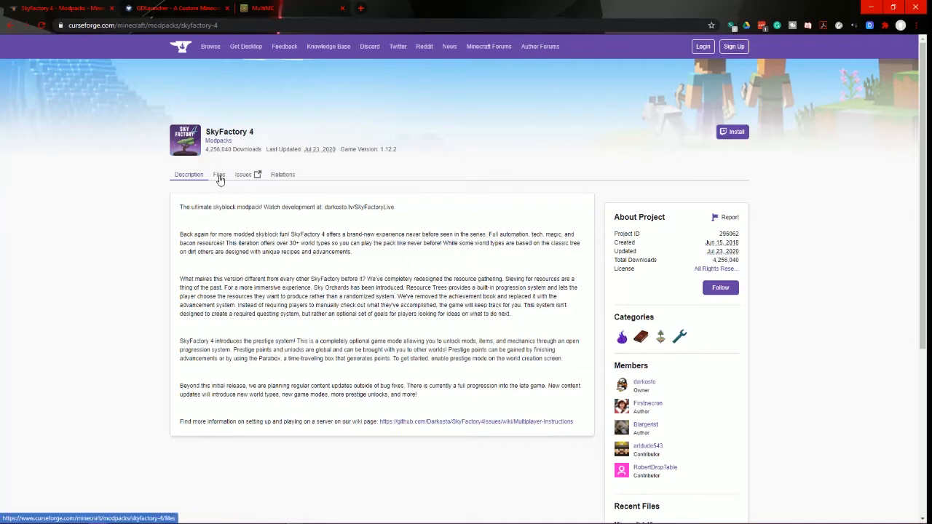
pyautogui.click(218, 174)
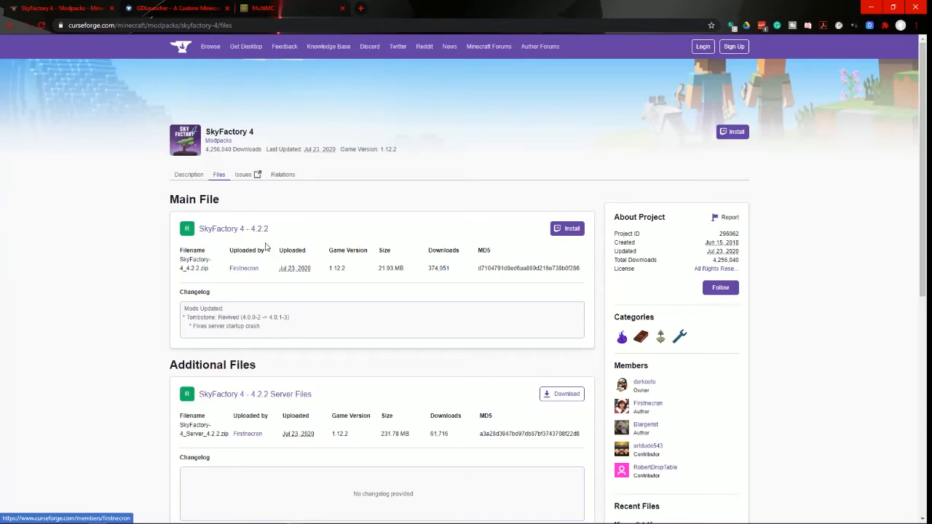
pyautogui.moveTo(633, 233)
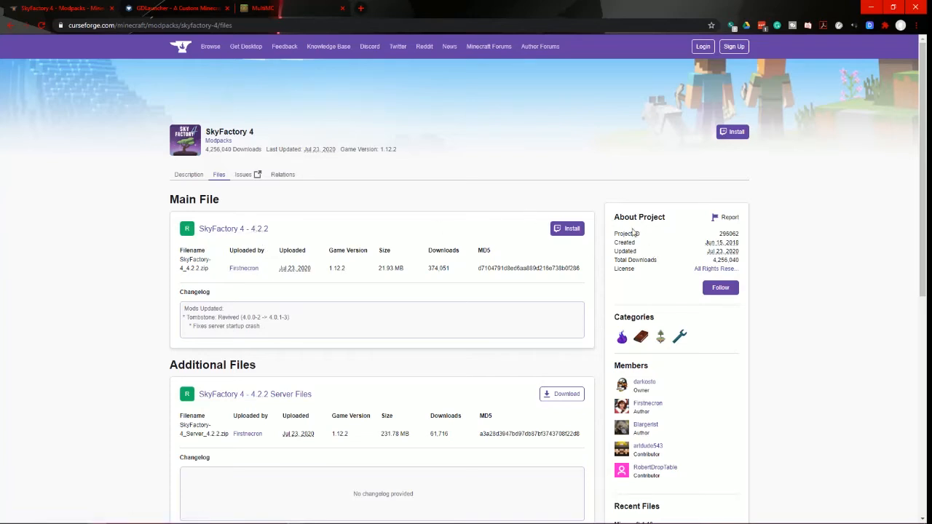
pyautogui.scroll(-3)
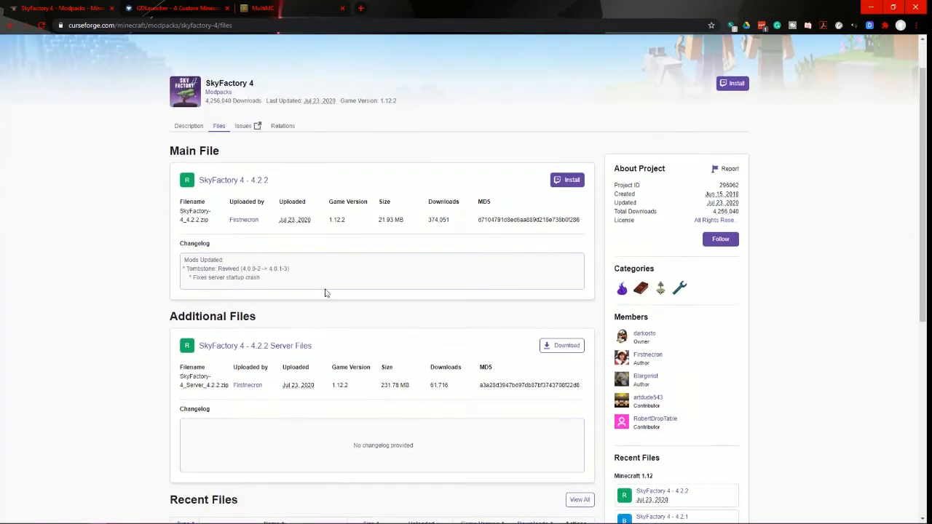
pyautogui.scroll(-3)
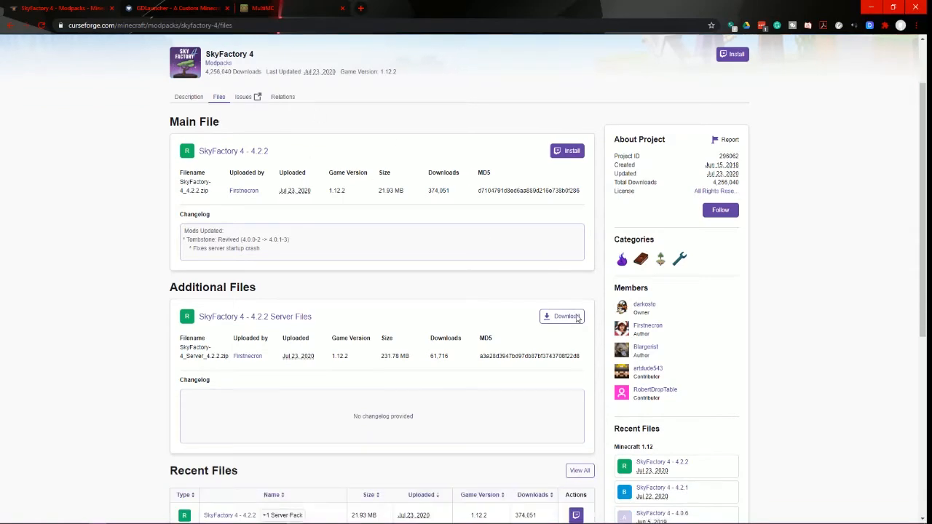
pyautogui.scroll(-3)
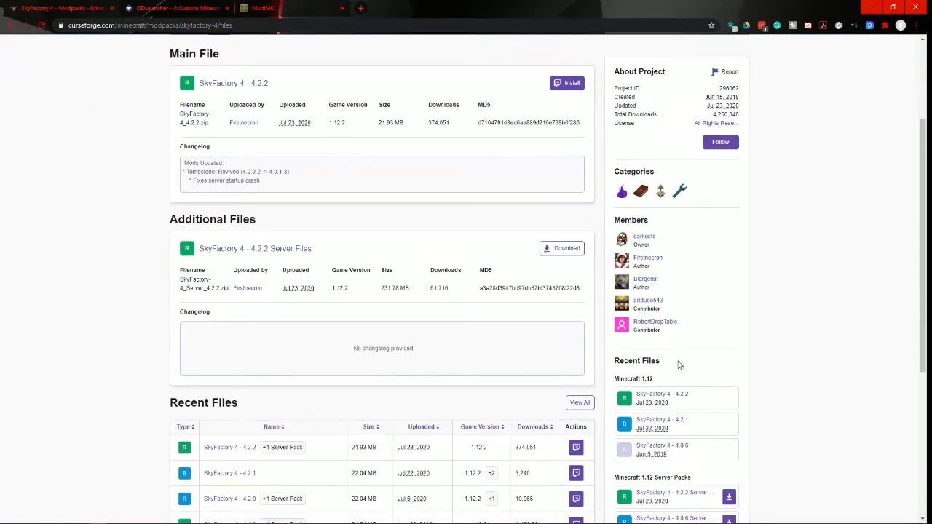
pyautogui.scroll(-3)
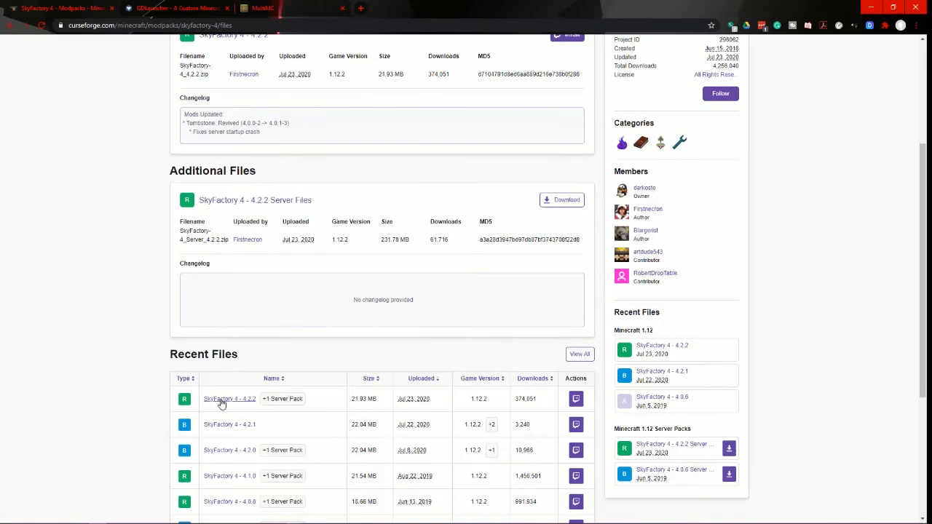
pyautogui.scroll(-3)
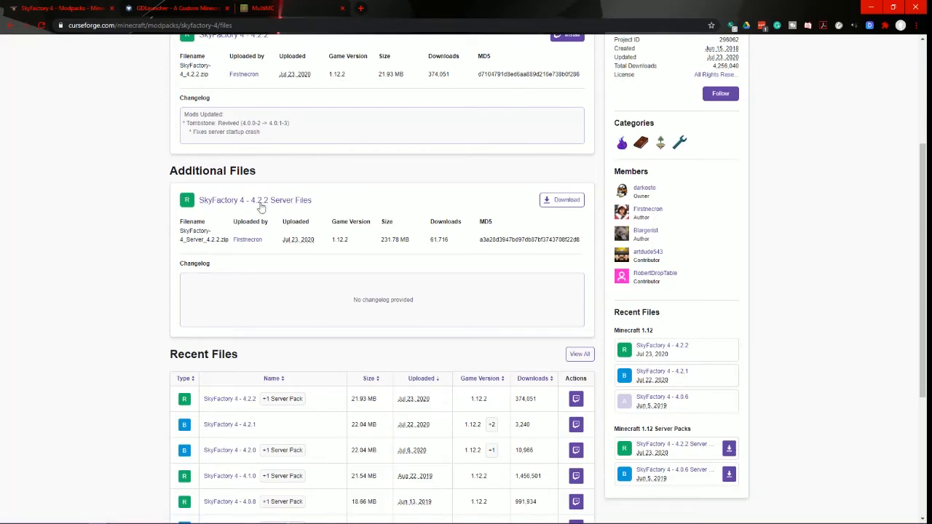
pyautogui.moveTo(378, 287)
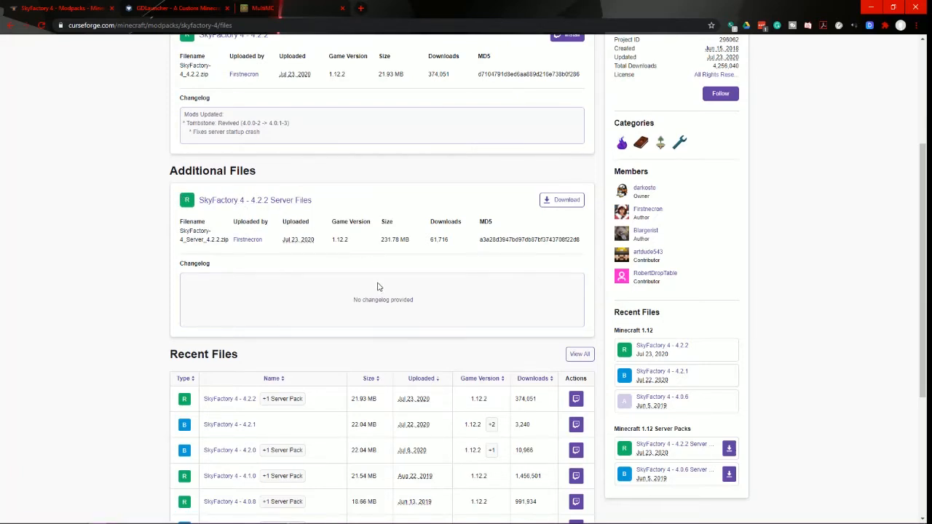
pyautogui.scroll(-3)
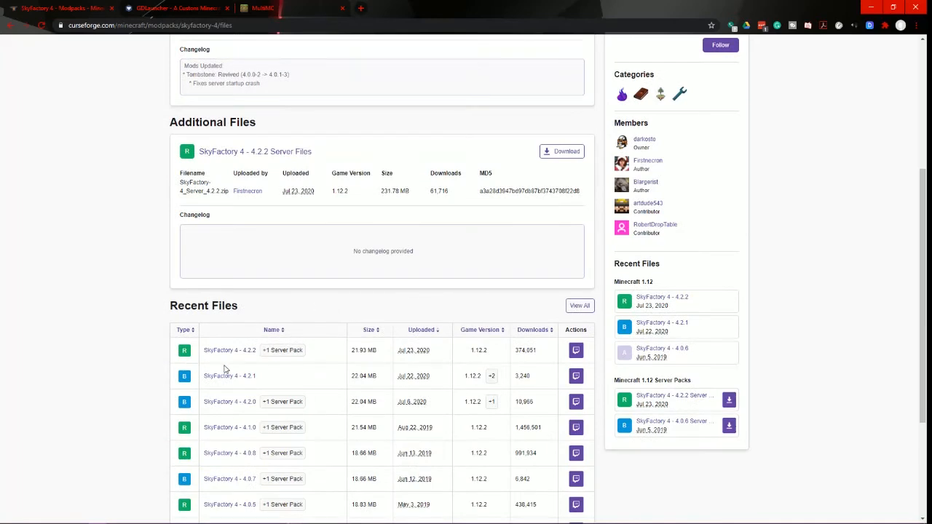
pyautogui.moveTo(614, 304)
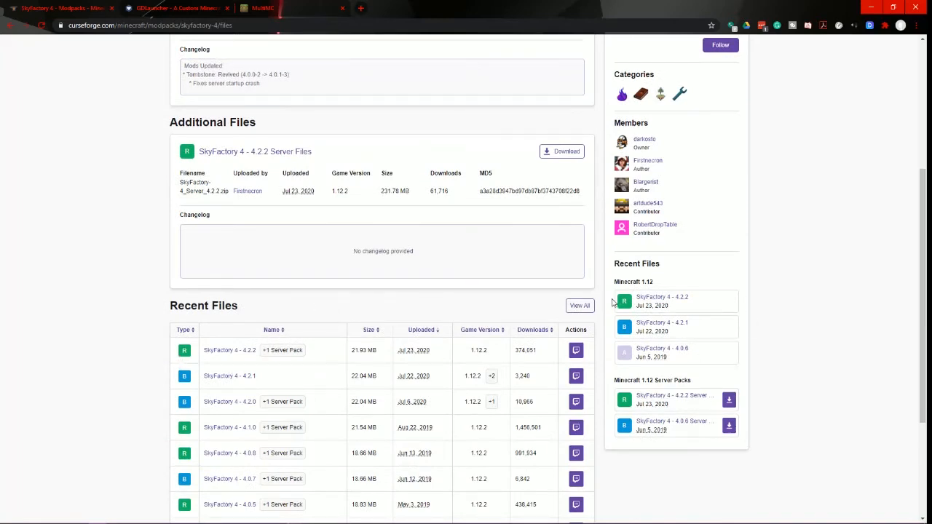
pyautogui.moveTo(624, 325)
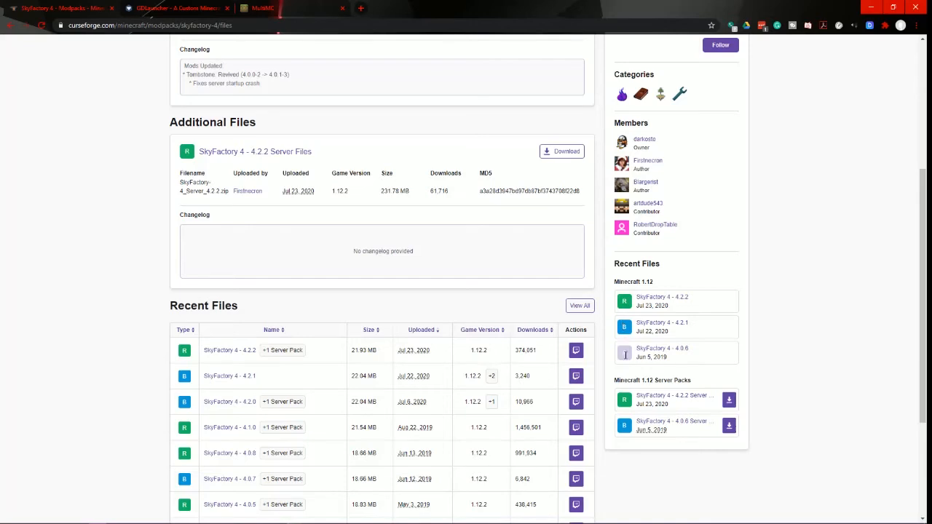
pyautogui.moveTo(652, 357)
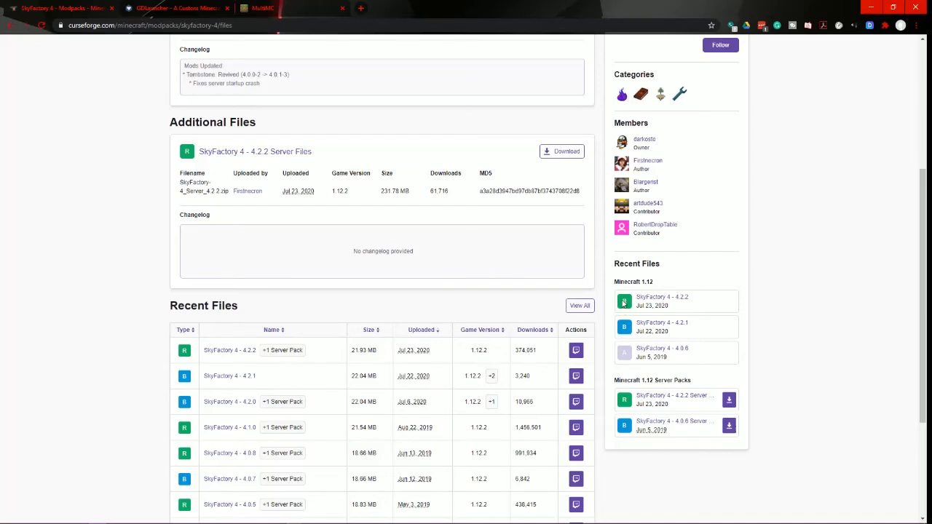
pyautogui.moveTo(652, 301)
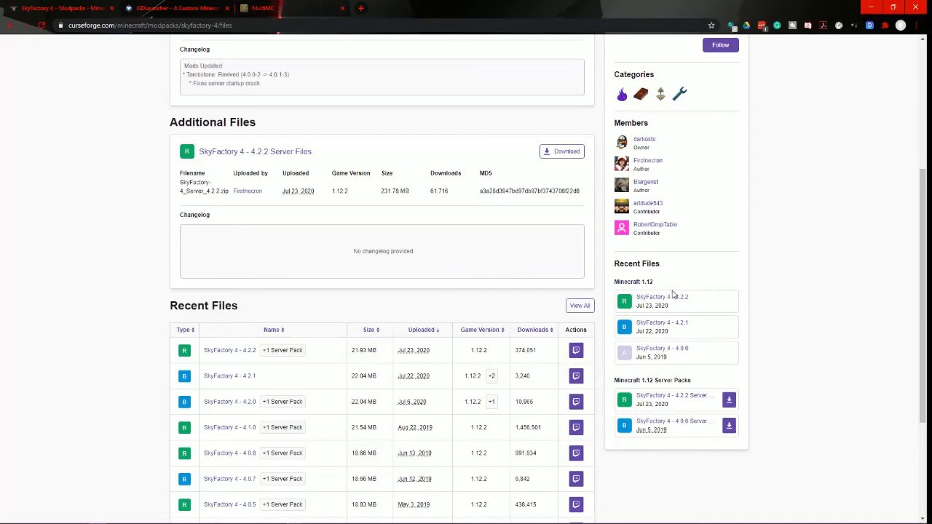
pyautogui.moveTo(662, 298)
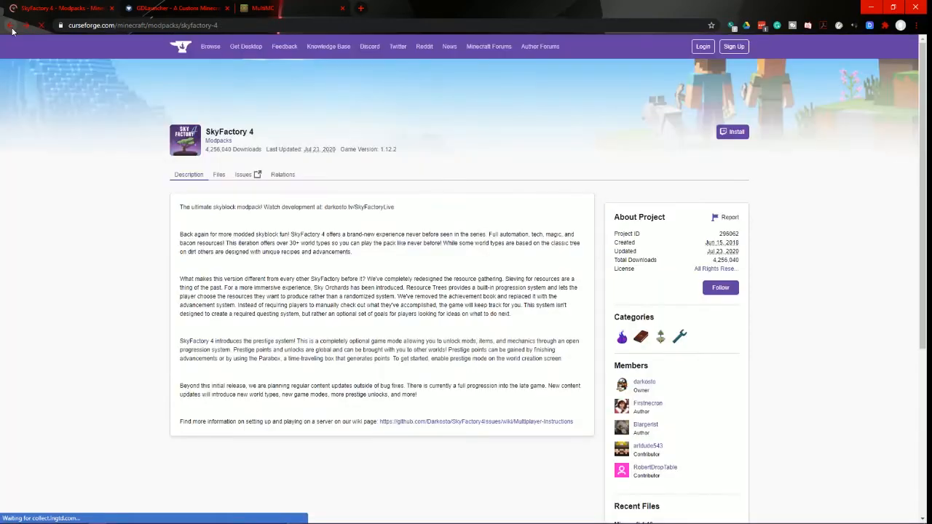
# Step: Return to All Modpacks and open the MC Eternal modpack page
pyautogui.click(283, 174)
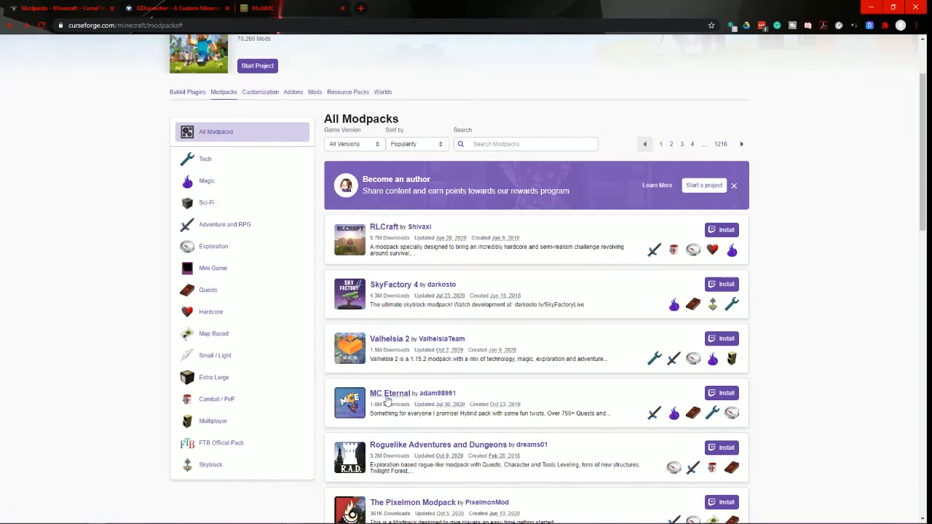
pyautogui.moveTo(389, 394)
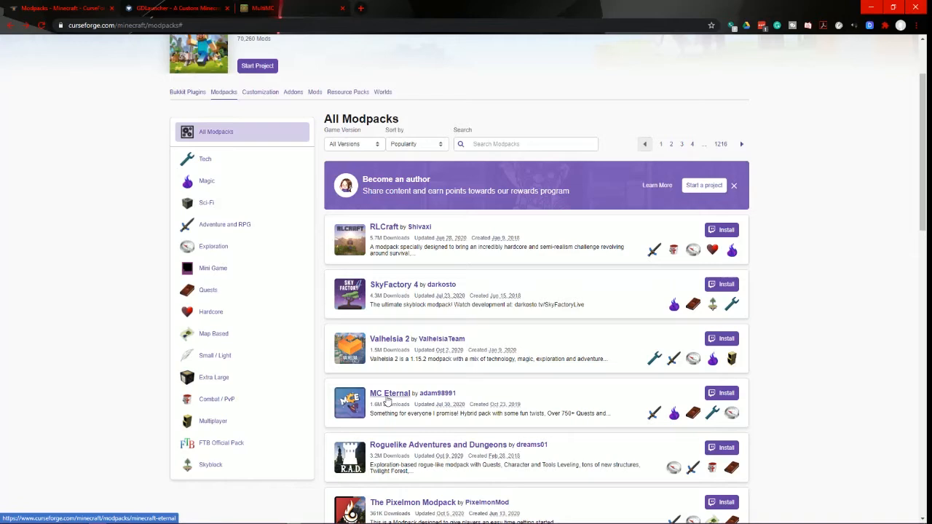
pyautogui.click(390, 393)
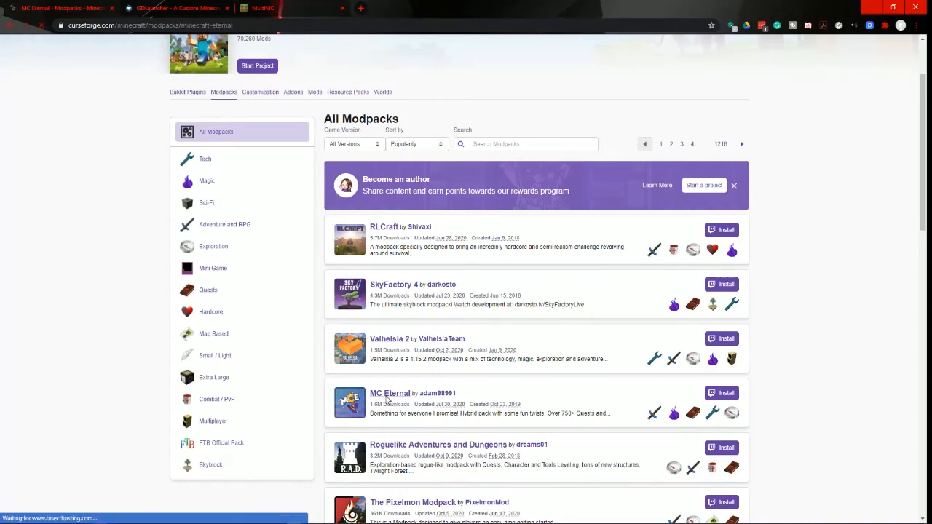
pyautogui.click(390, 393)
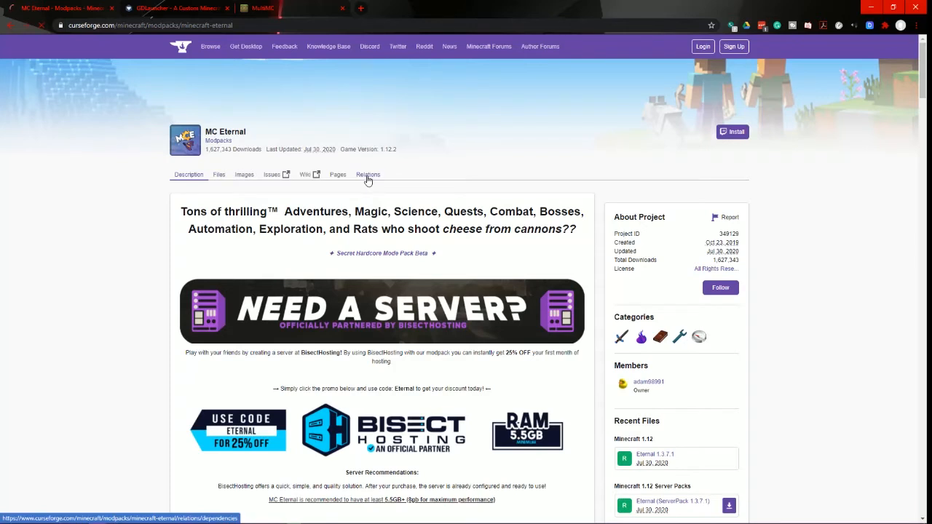
# Step: Browse MC Eternal's 15-page dependency list, starting with /dank/null
pyautogui.click(368, 174)
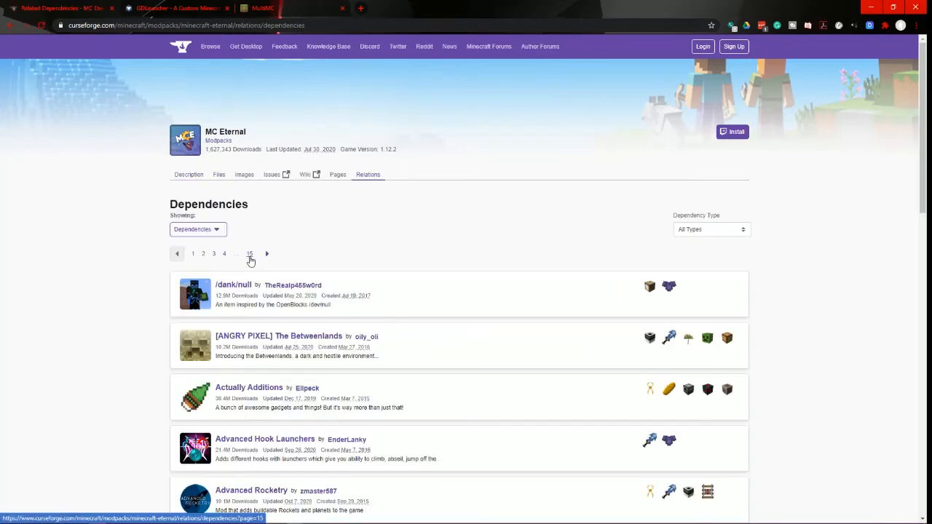
pyautogui.scroll(-3)
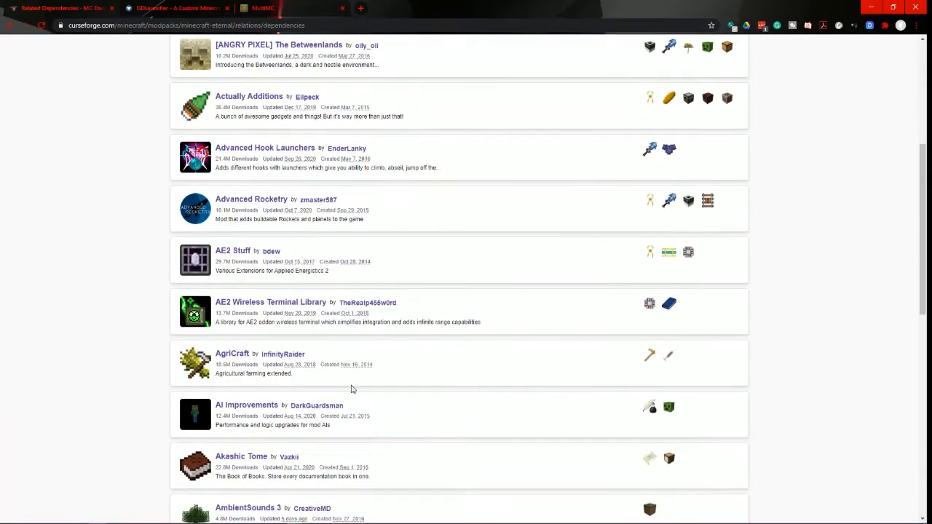
pyautogui.scroll(-3)
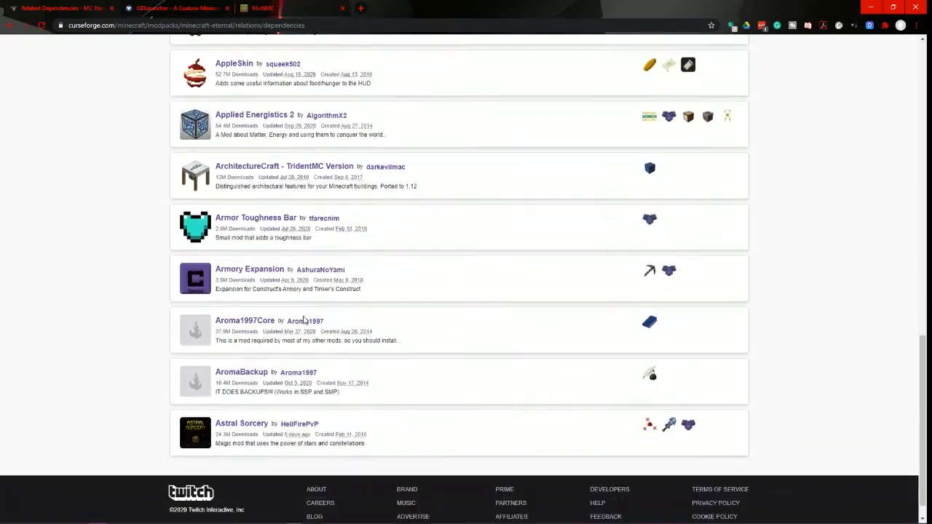
pyautogui.scroll(3)
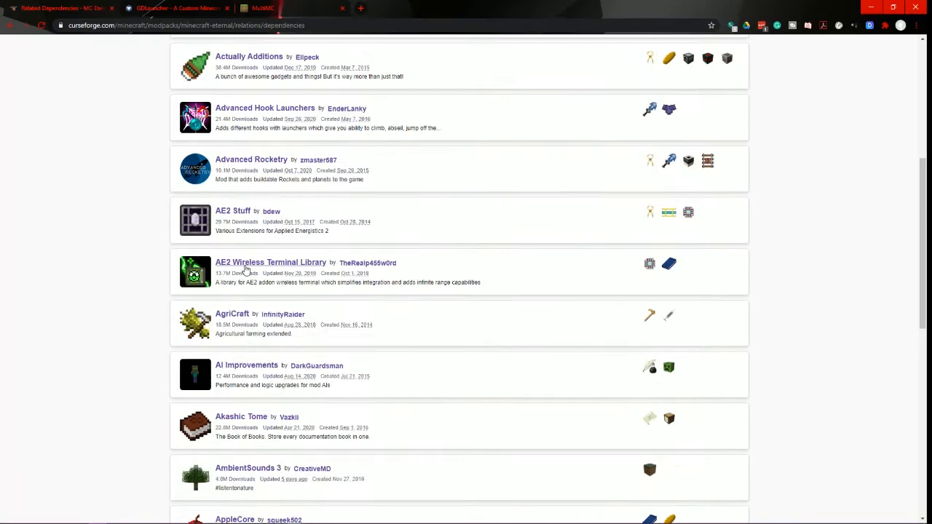
pyautogui.scroll(3)
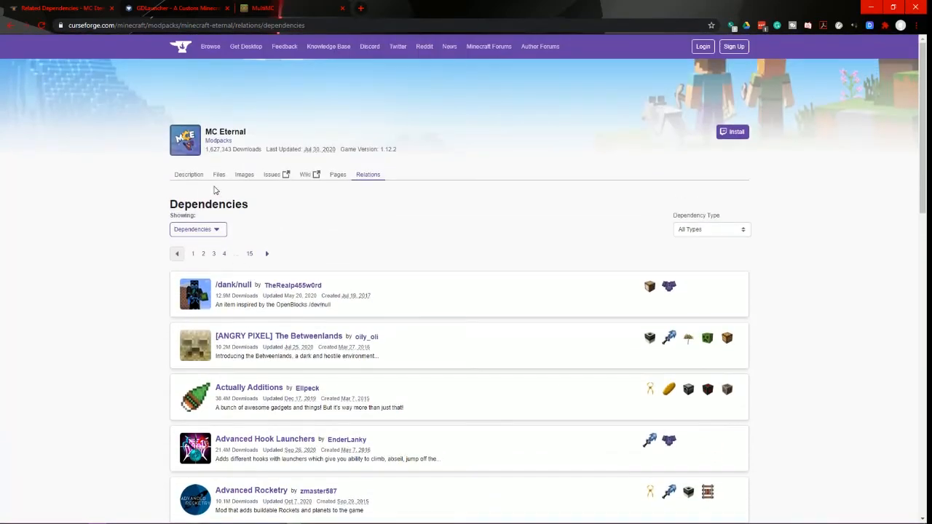
pyautogui.moveTo(219, 180)
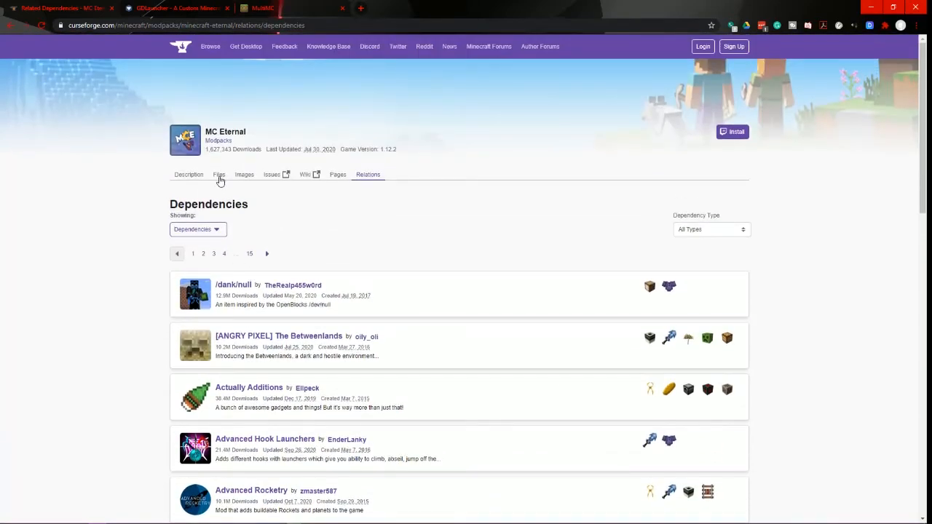
# Step: Download the Eternal 1.3.7.1 main file from MC Eternal's Files list
pyautogui.click(218, 174)
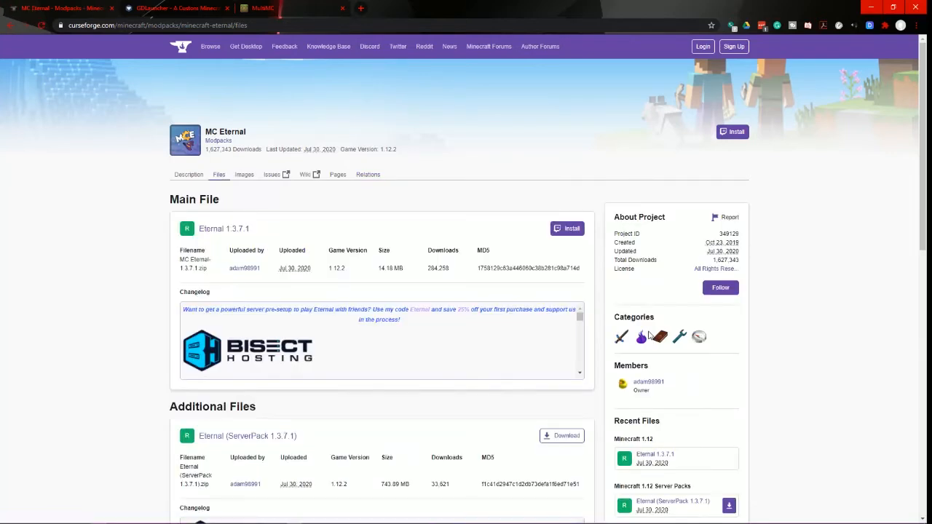
pyautogui.scroll(-3)
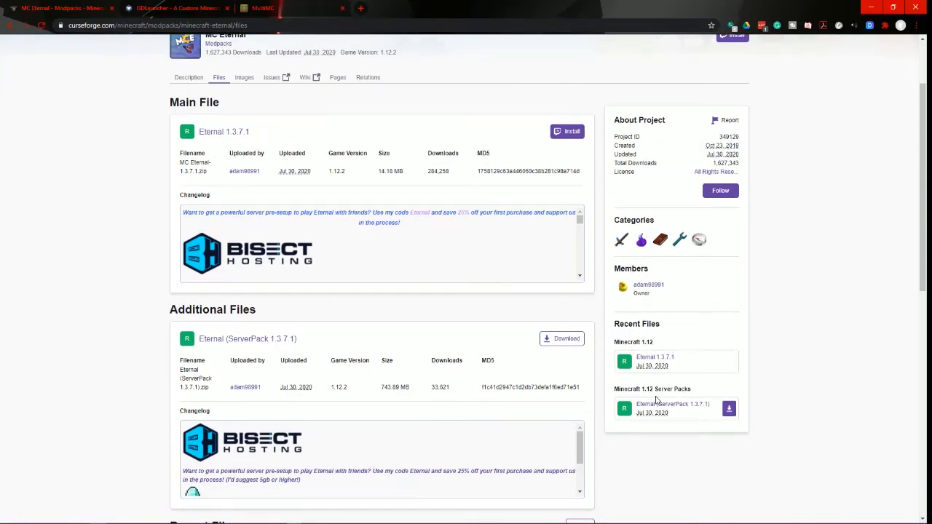
pyautogui.moveTo(654, 357)
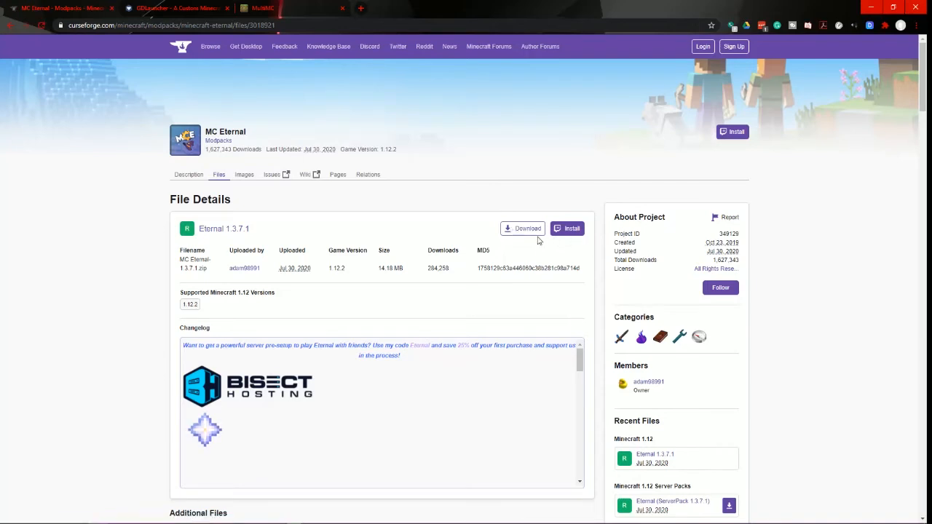
pyautogui.click(523, 228)
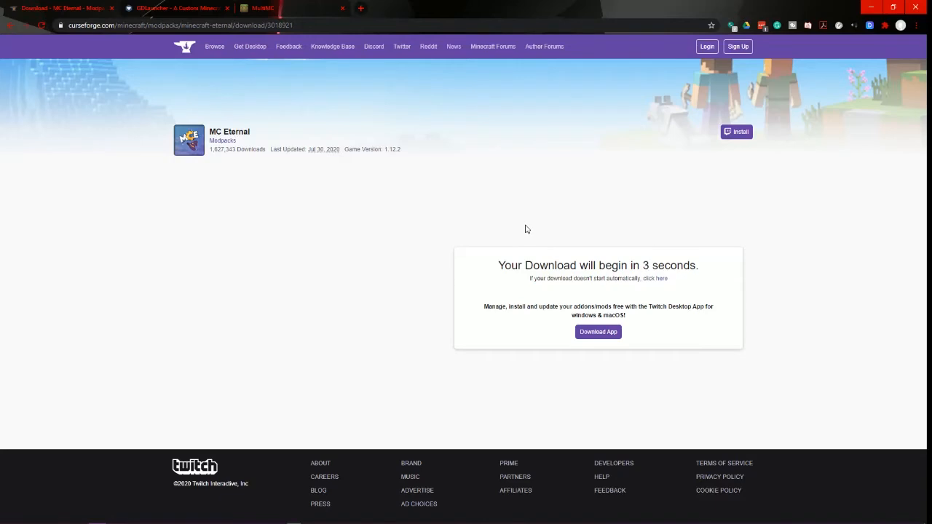
pyautogui.moveTo(610, 327)
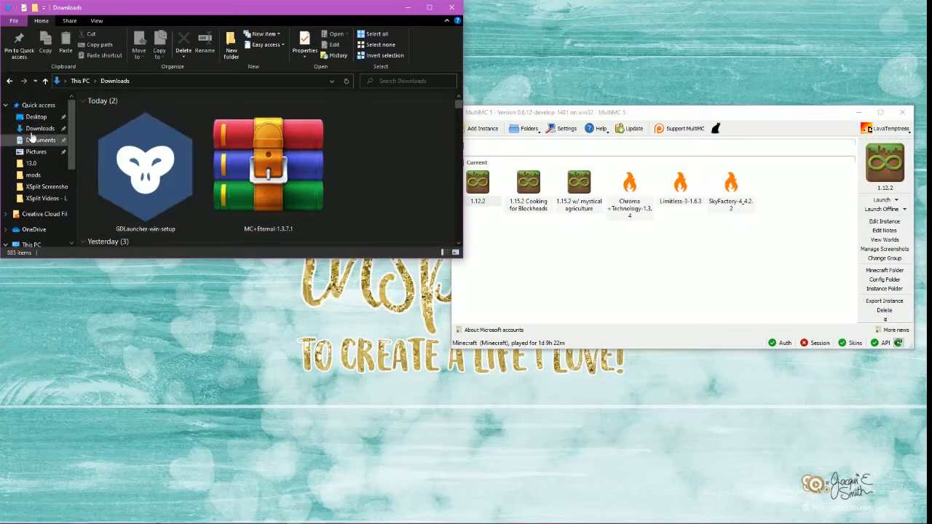
# Step: Drag the MC+Eternal-1.3.7.1 zip from Downloads onto MultiMC to start an import
pyautogui.click(268, 171)
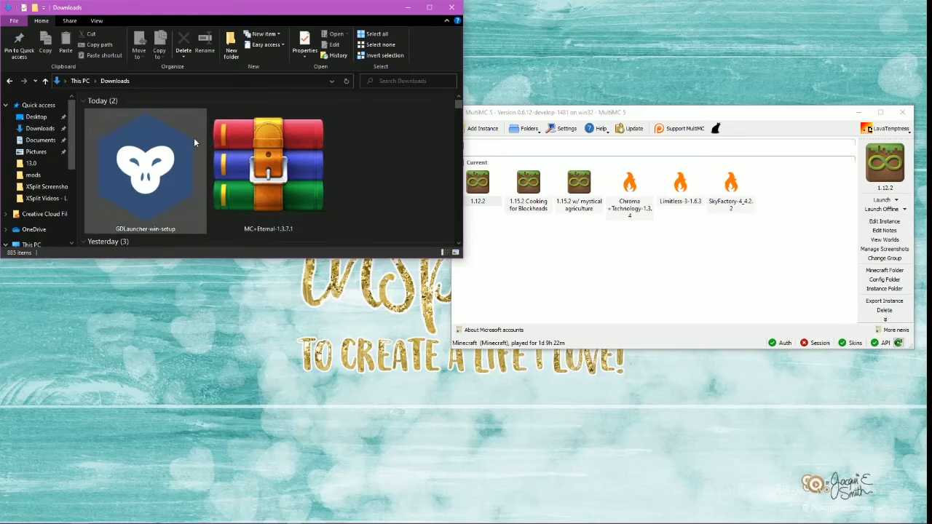
pyautogui.click(268, 167)
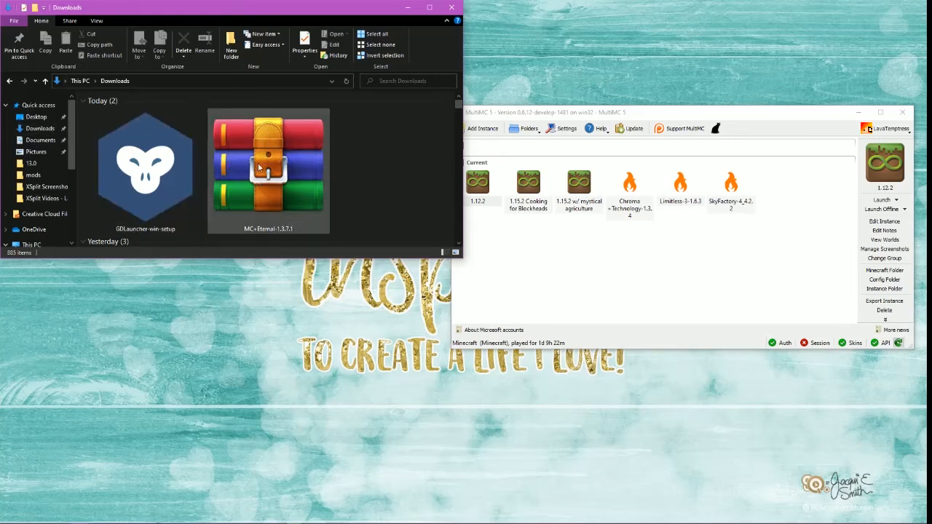
pyautogui.moveTo(268, 168)
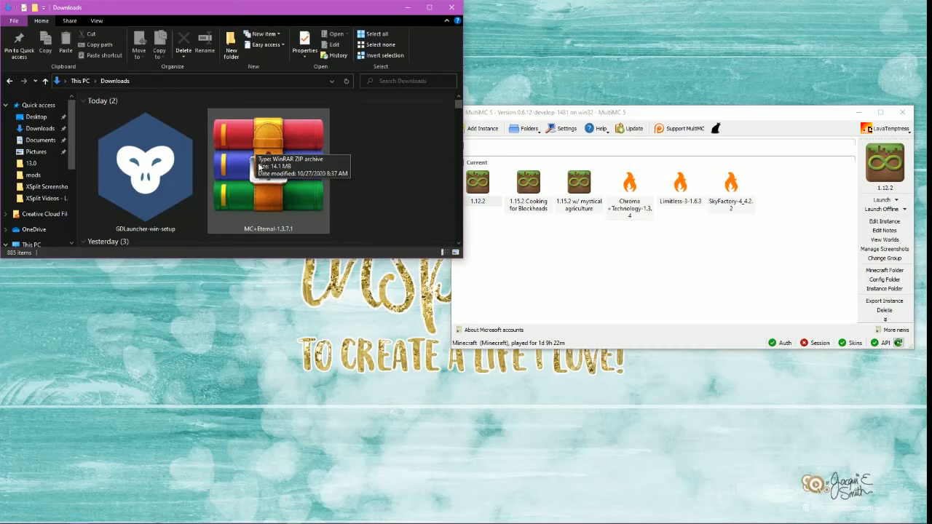
pyautogui.click(268, 168)
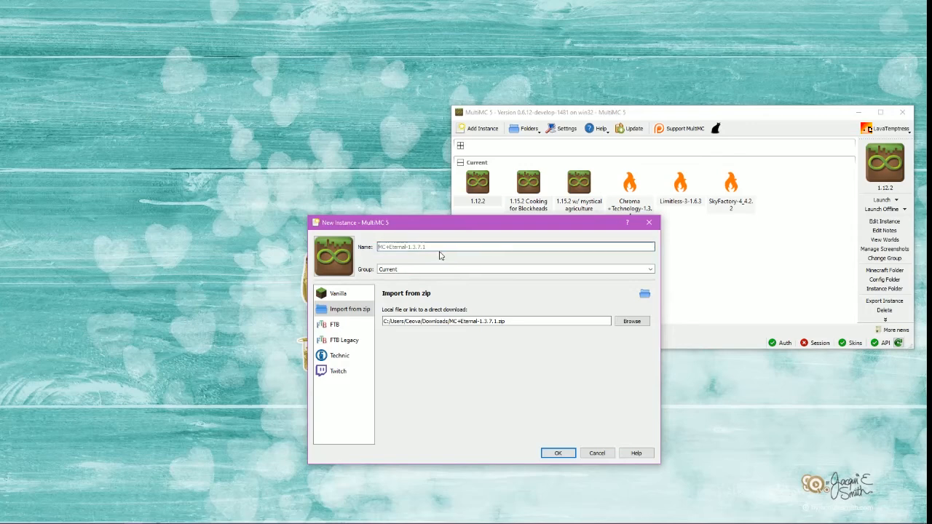
# Step: Import the zip as instance MC+Eternal-1.3.7.1, keeping the default name and Current group
pyautogui.click(515, 247)
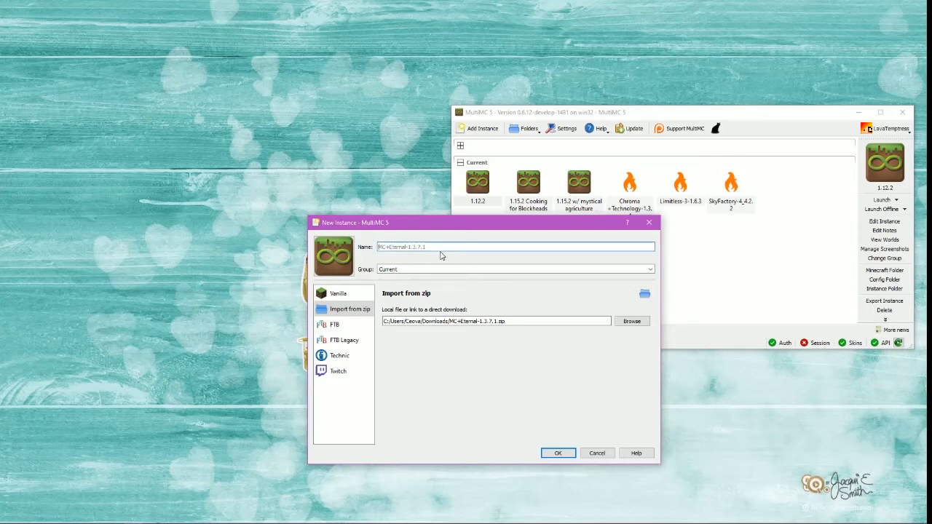
pyautogui.click(515, 247)
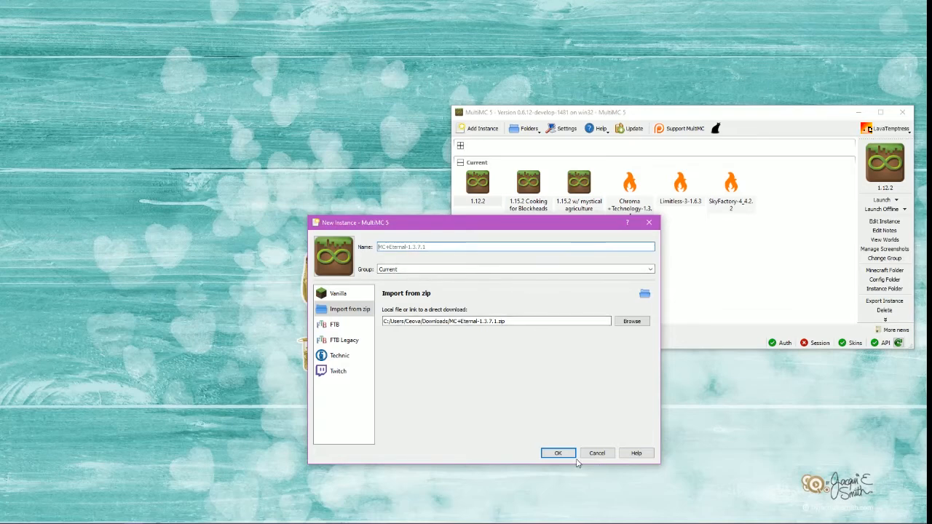
pyautogui.click(557, 454)
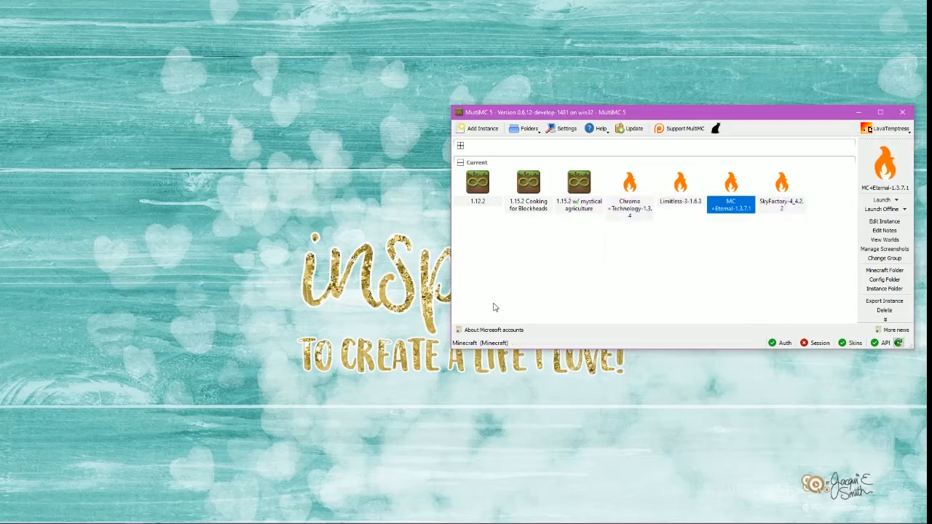
pyautogui.moveTo(731, 177)
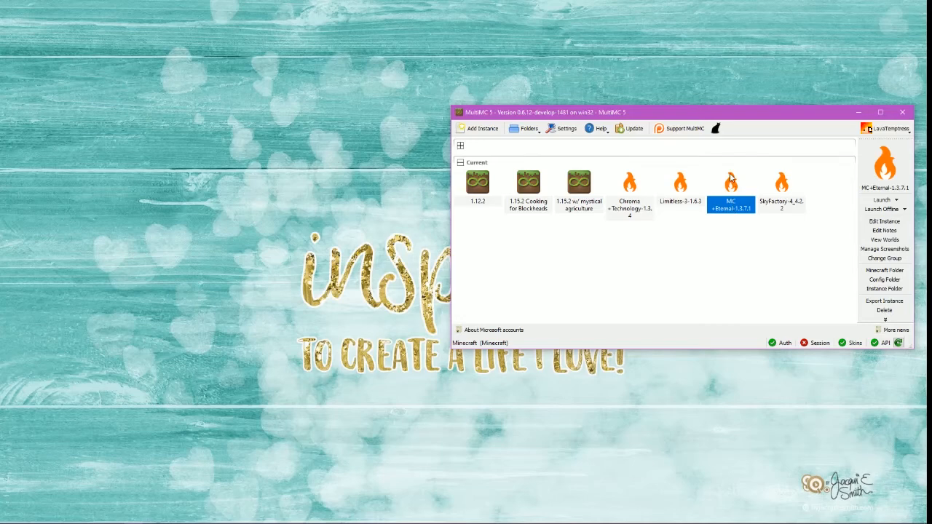
pyautogui.moveTo(731, 182)
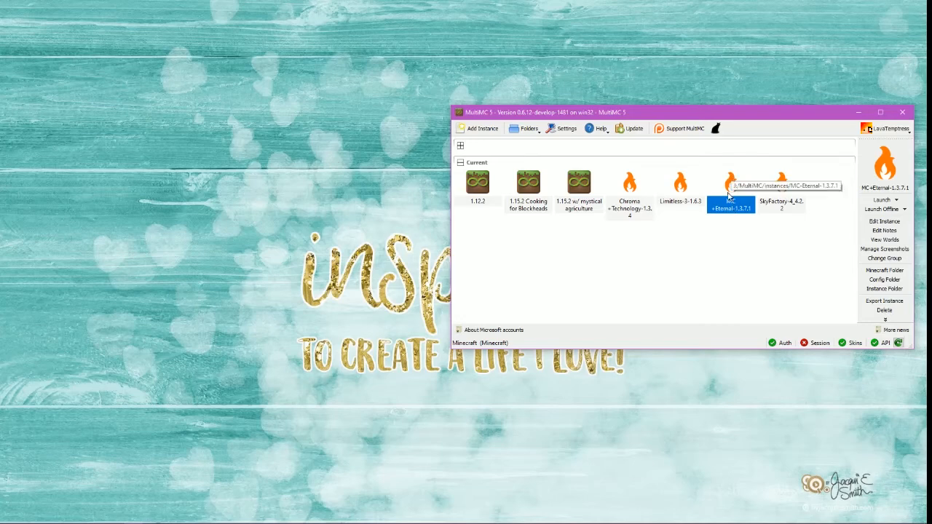
pyautogui.moveTo(883, 220)
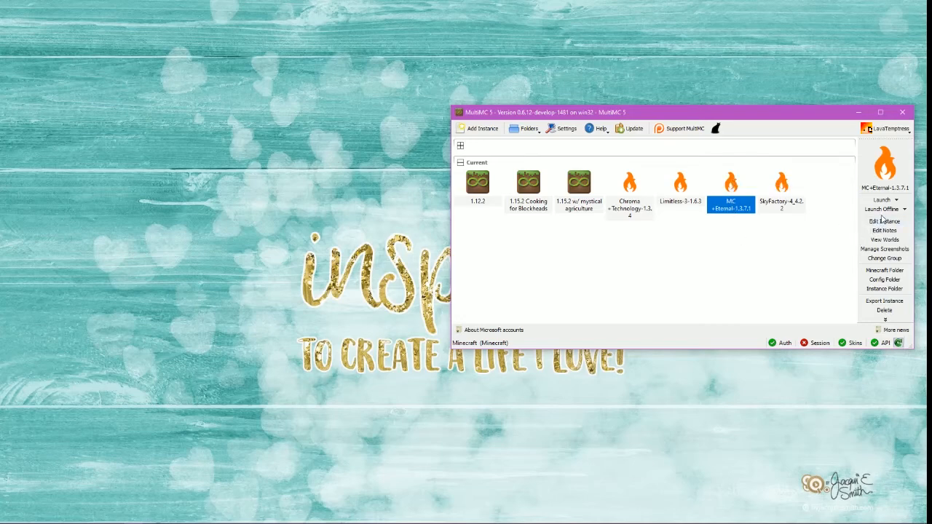
pyautogui.moveTo(774, 223)
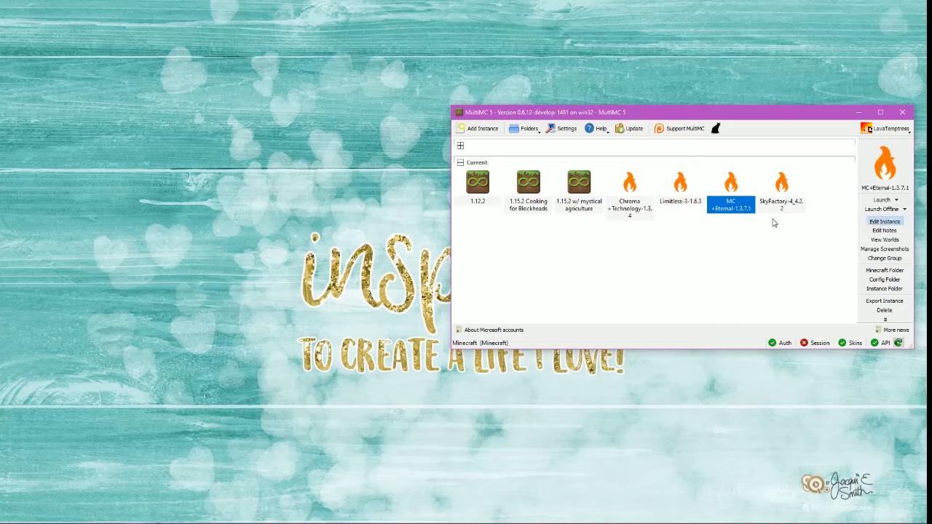
pyautogui.moveTo(771, 222)
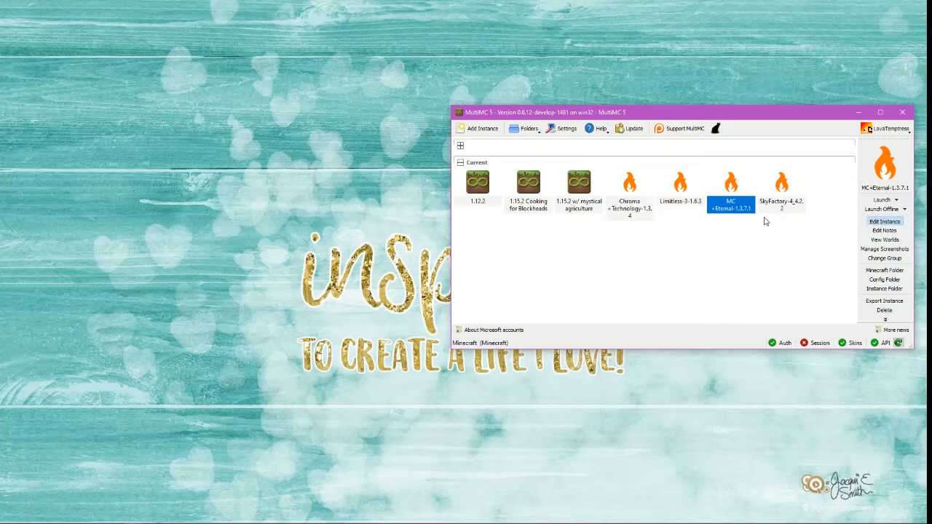
# Step: Open MC+Eternal-1.3.7.1's editor, showing Minecraft 1.12.2 and Forge 14.23.5.2847
pyautogui.click(884, 221)
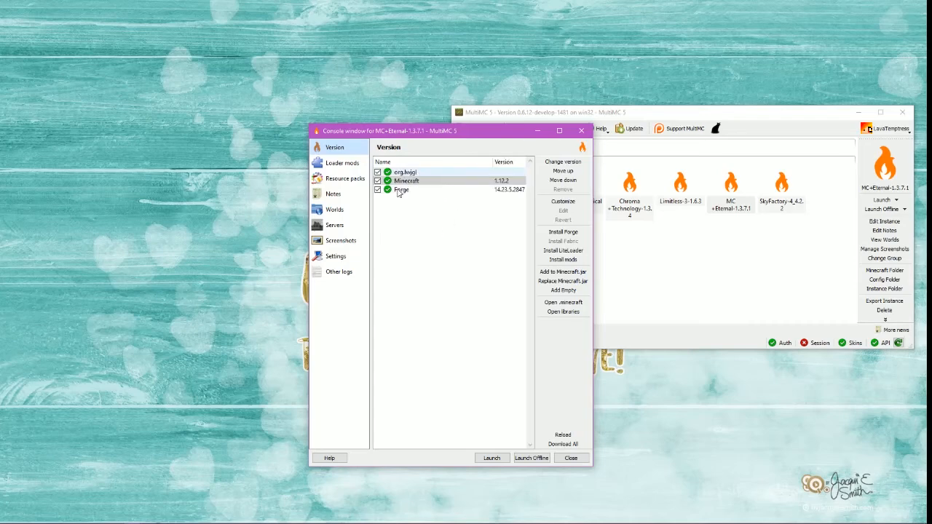
# Step: View MC+Eternal's Settings page memory and Java overrides, then close the editor
pyautogui.click(405, 172)
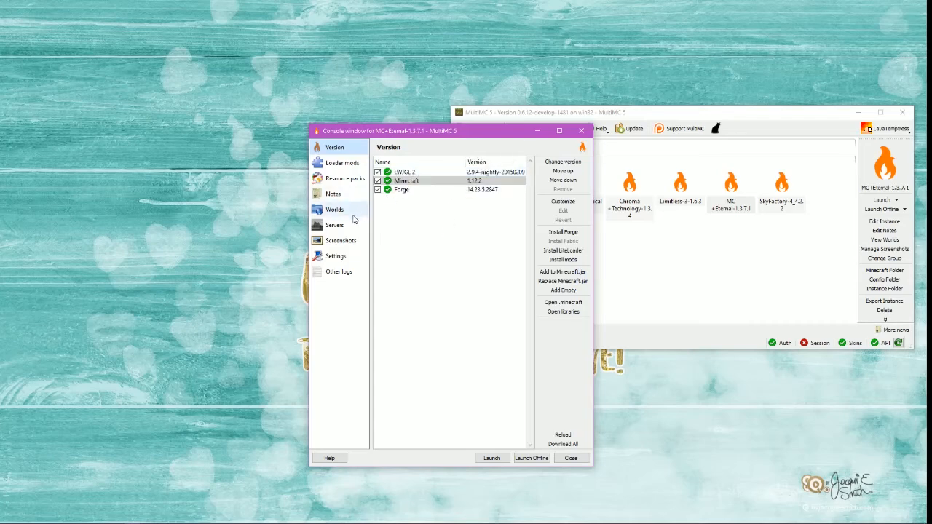
pyautogui.click(336, 256)
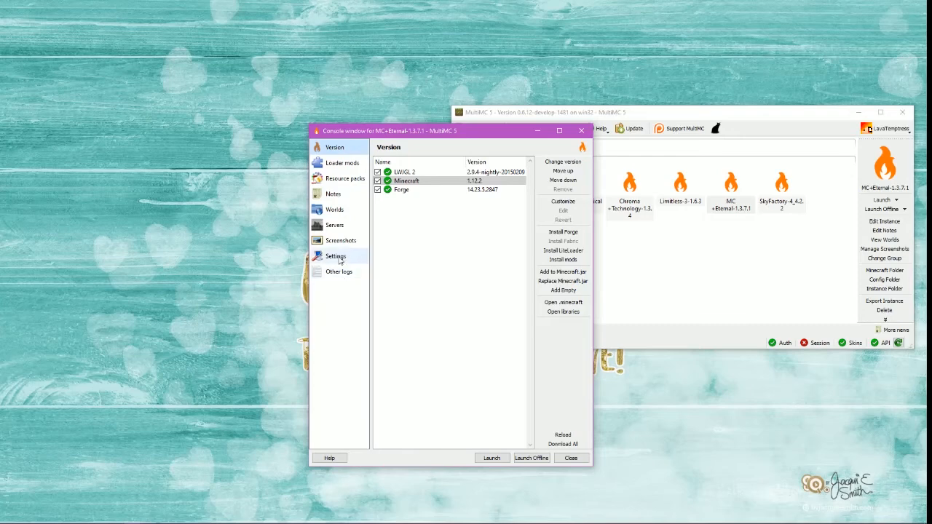
pyautogui.click(335, 256)
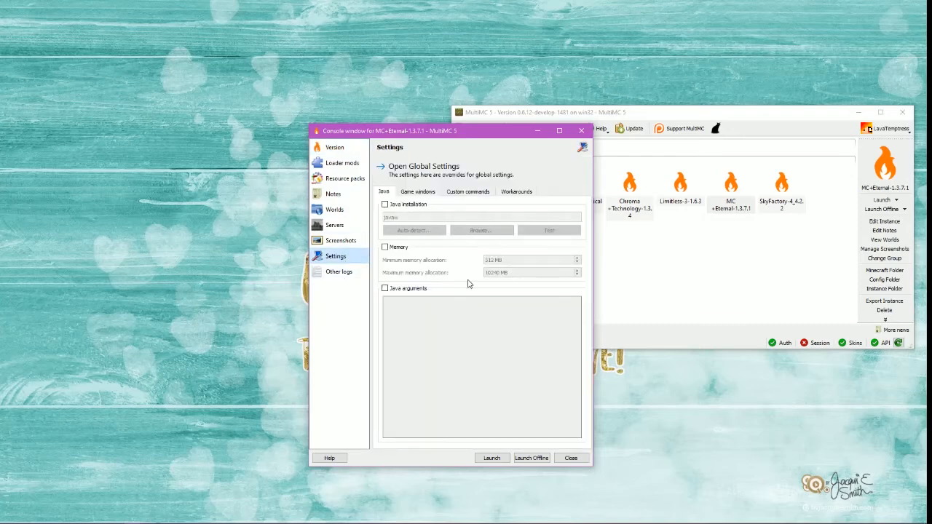
pyautogui.click(385, 247)
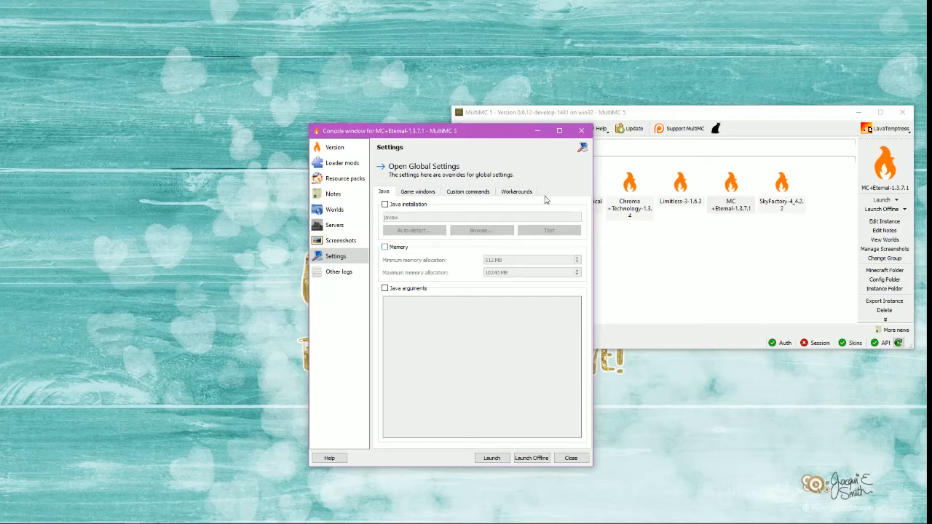
pyautogui.moveTo(572, 151)
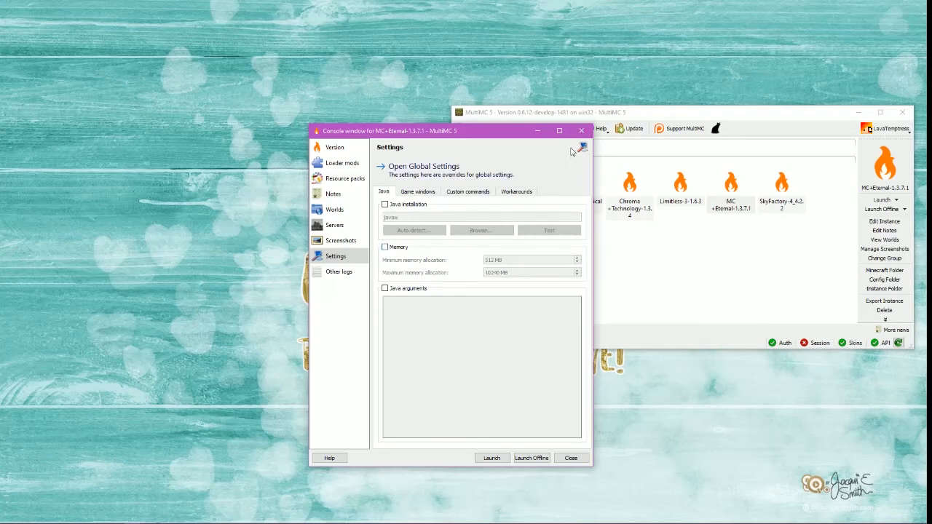
pyautogui.moveTo(569, 468)
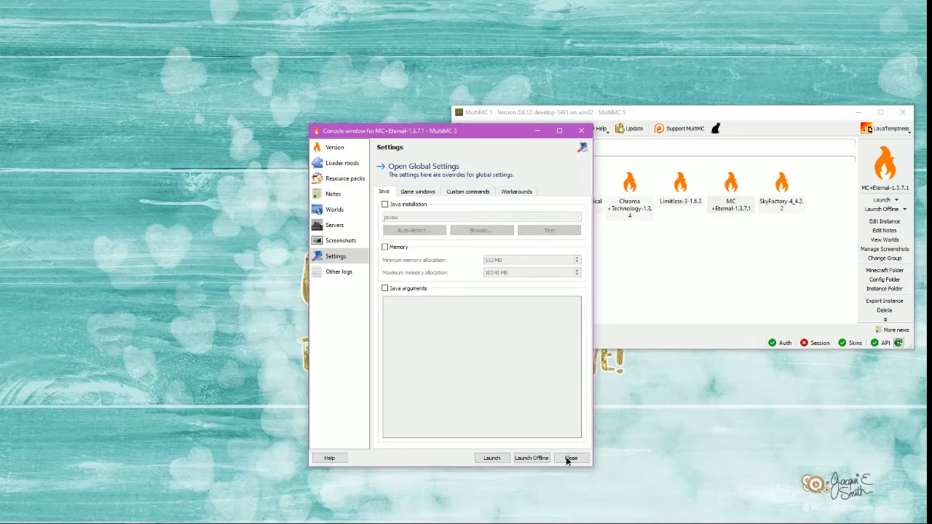
pyautogui.click(572, 458)
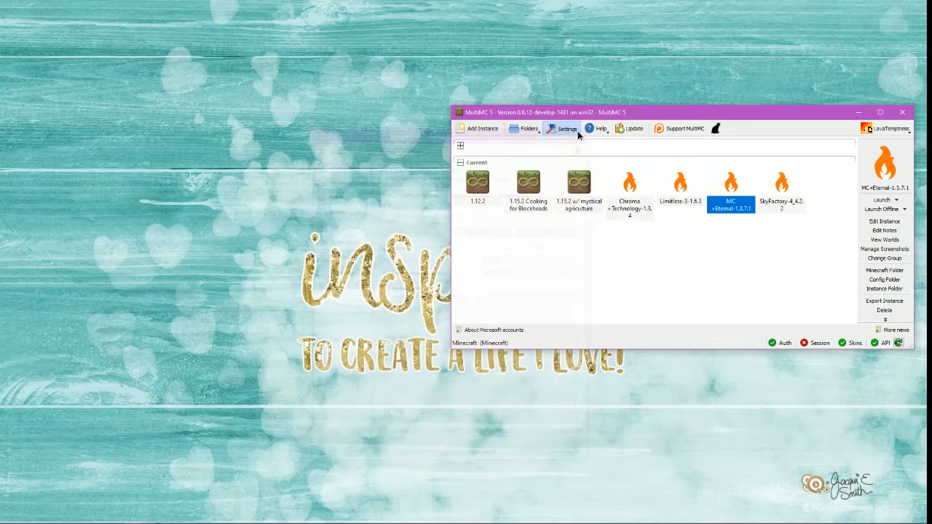
pyautogui.moveTo(611, 257)
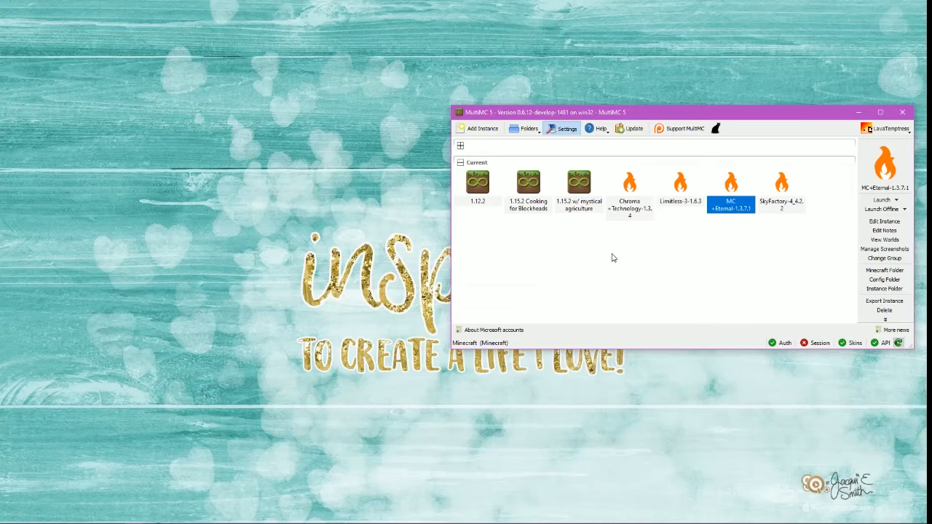
pyautogui.click(561, 128)
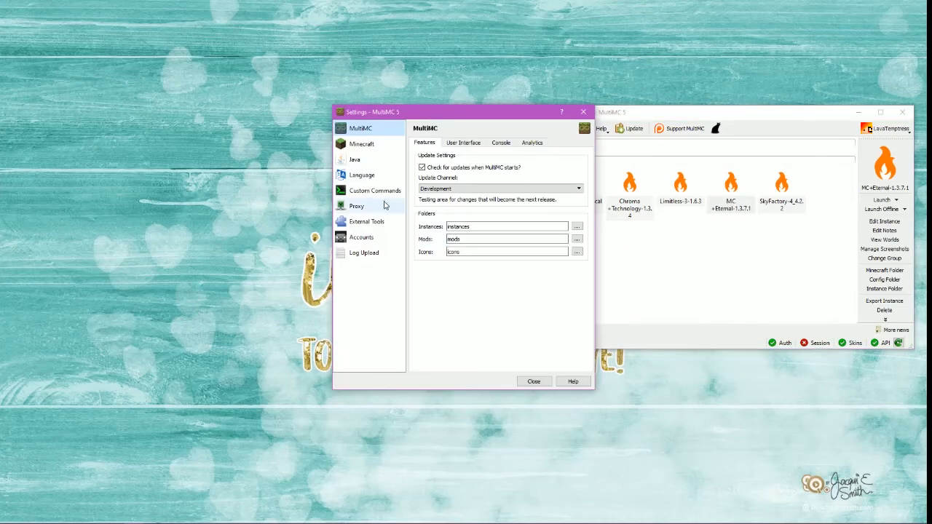
pyautogui.moveTo(361, 175)
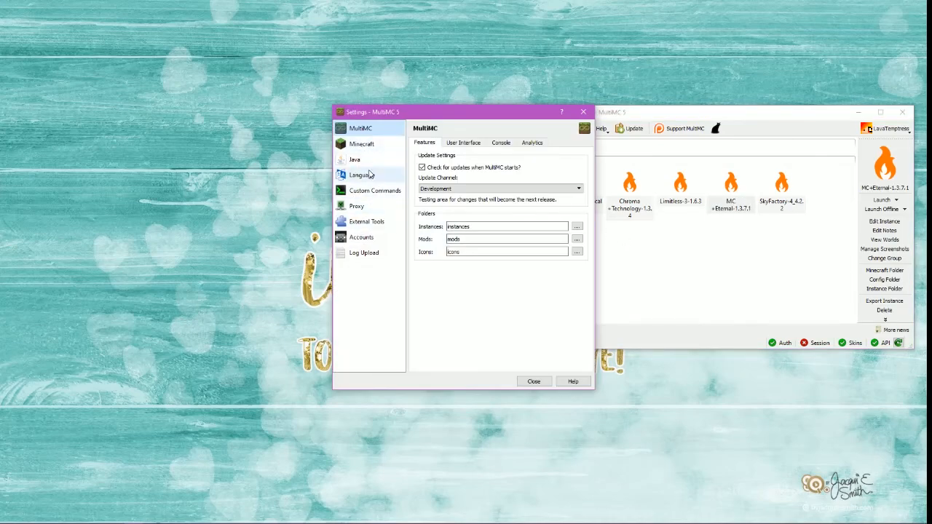
pyautogui.click(355, 159)
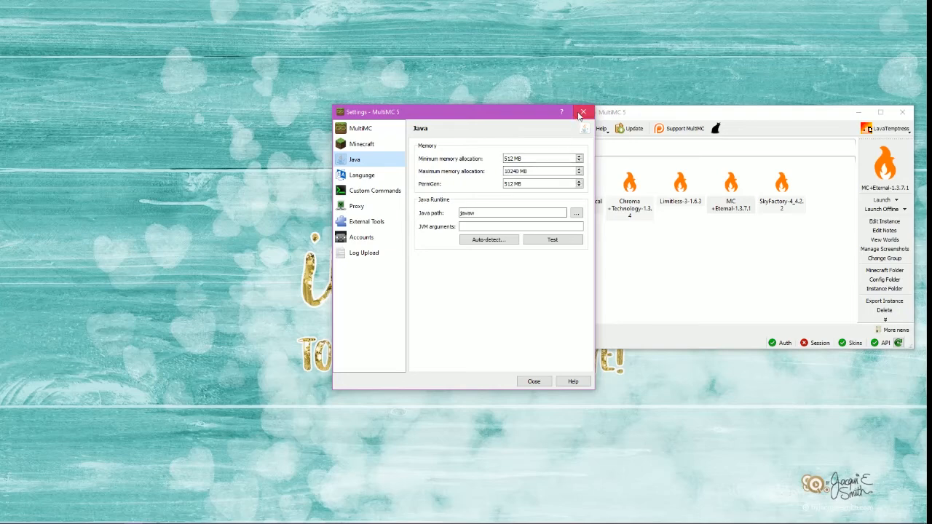
pyautogui.click(583, 111)
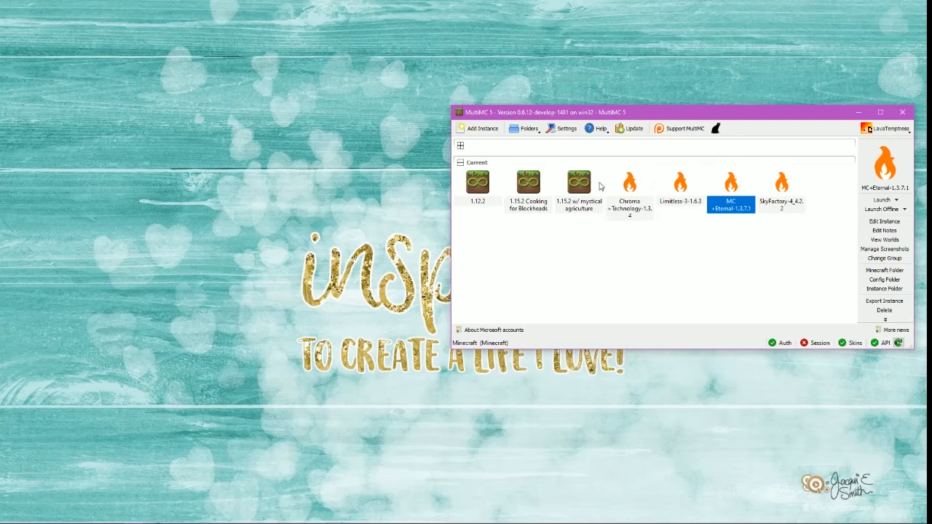
# Step: Open the SkyFactory-4_4.2.2 editor listing LWJGL 2, Minecraft 1.12.2 and Forge 14.23.5.2854
pyautogui.click(781, 188)
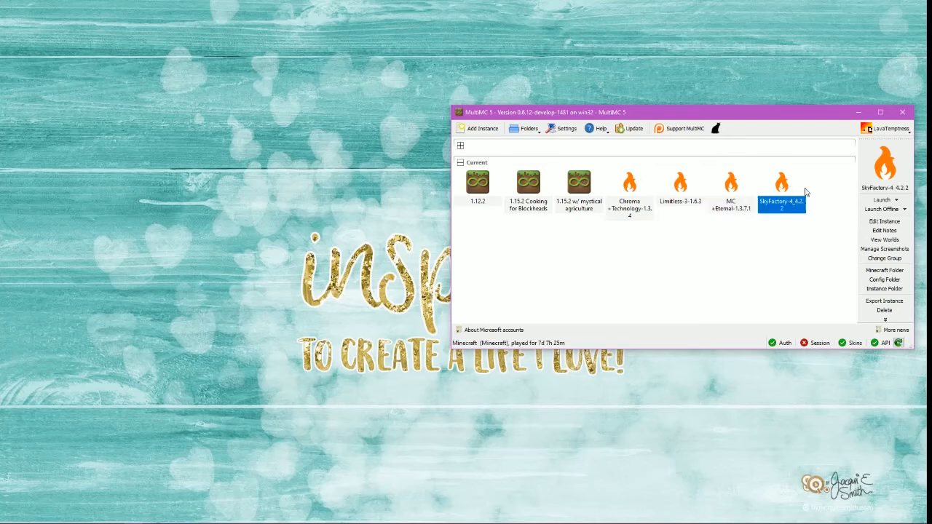
pyautogui.moveTo(884, 222)
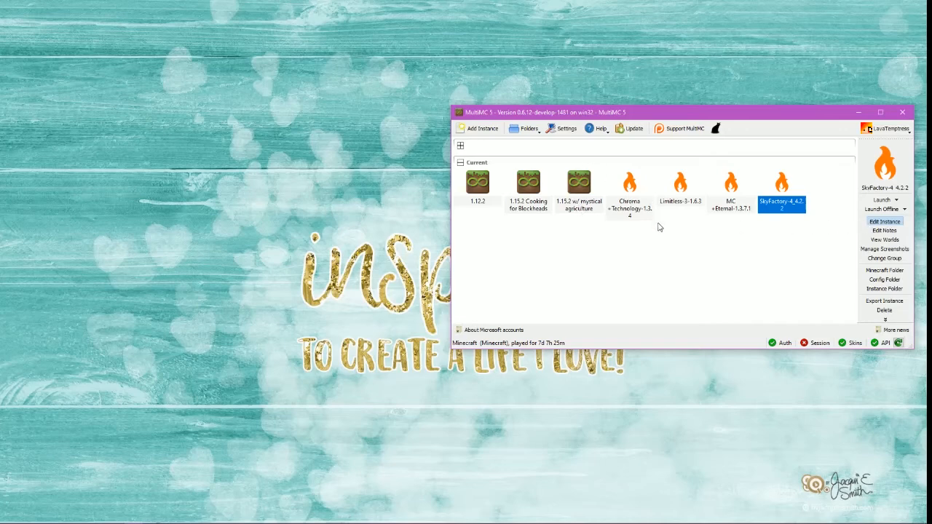
pyautogui.moveTo(583, 269)
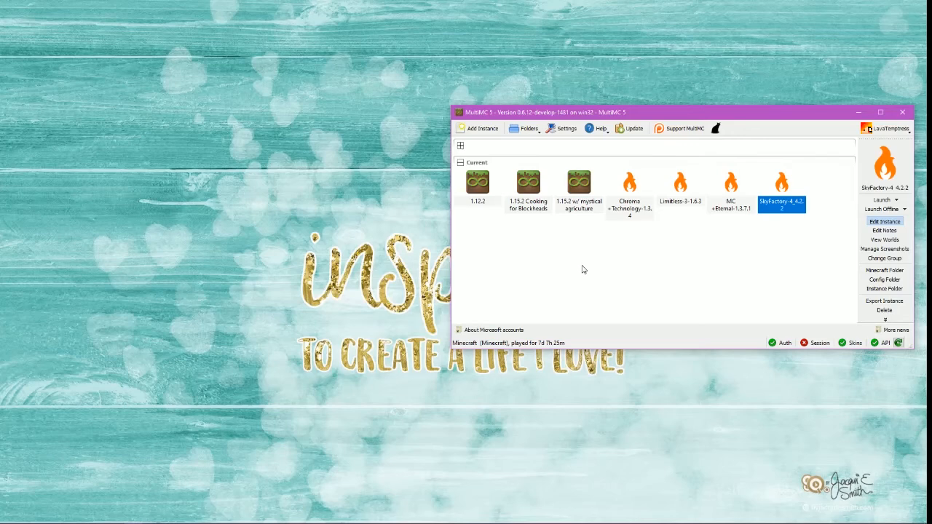
pyautogui.moveTo(589, 268)
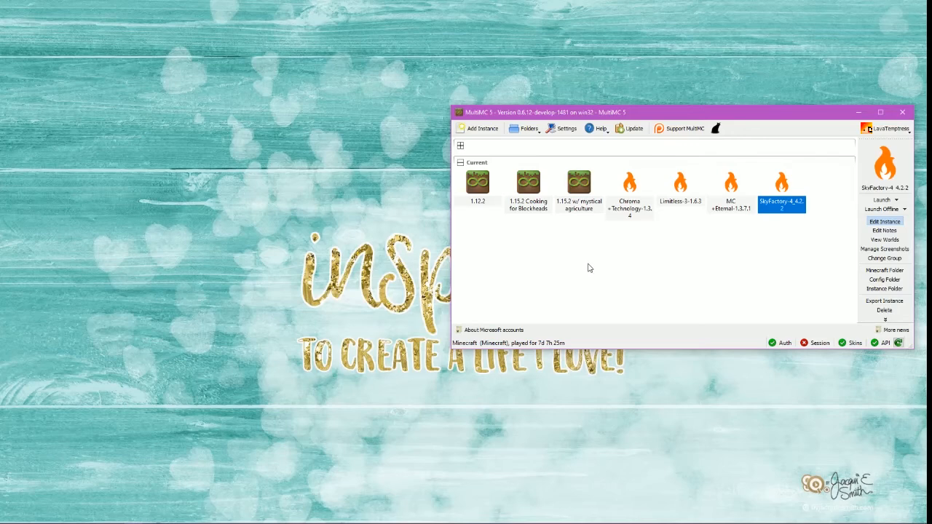
pyautogui.moveTo(861, 219)
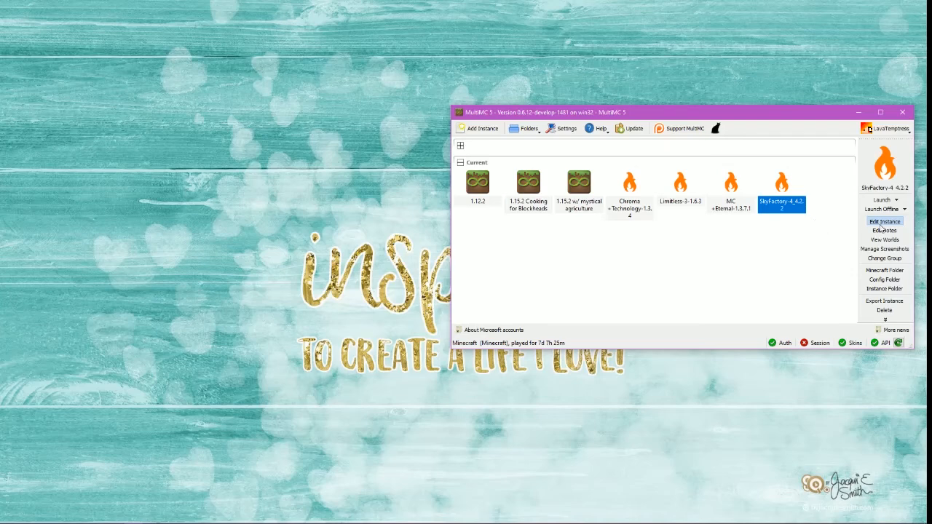
pyautogui.click(884, 222)
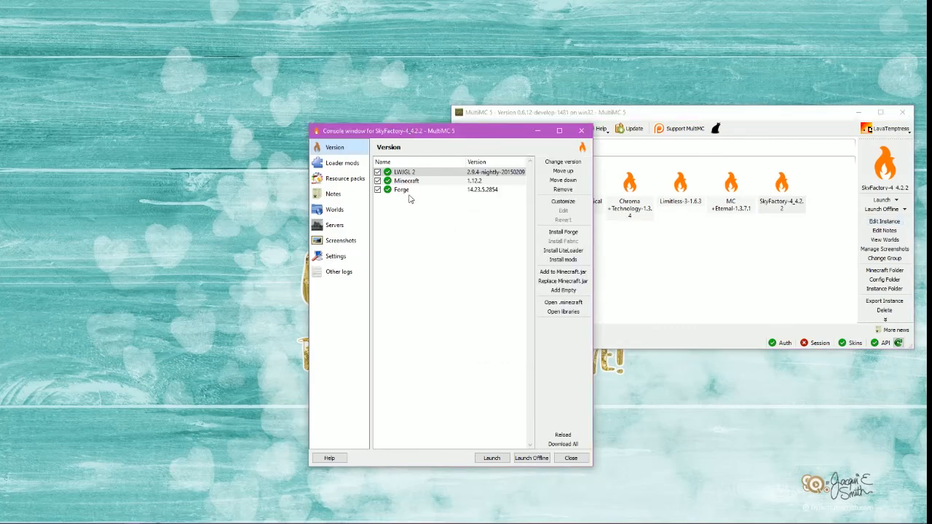
pyautogui.moveTo(371, 194)
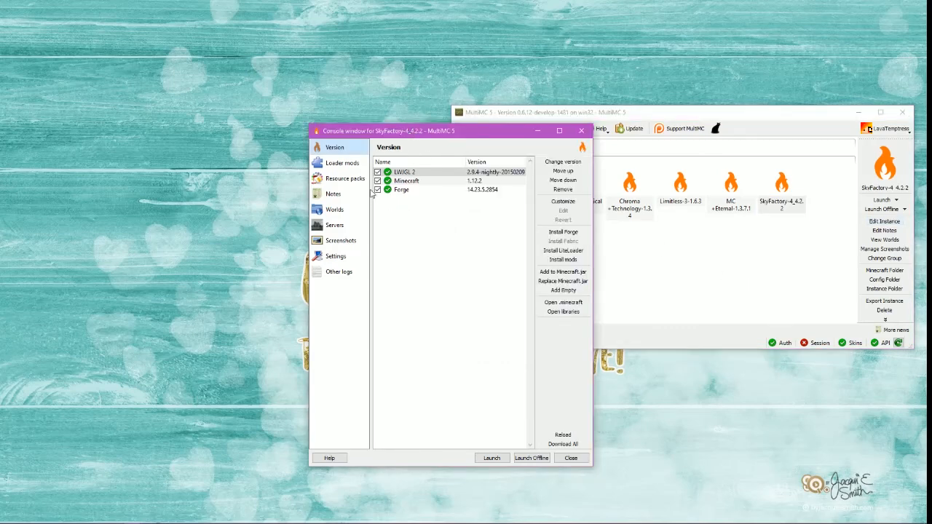
# Step: View the SkyFactory-4_4.2.2 instance's Java and memory settings, then close its editor
pyautogui.click(336, 256)
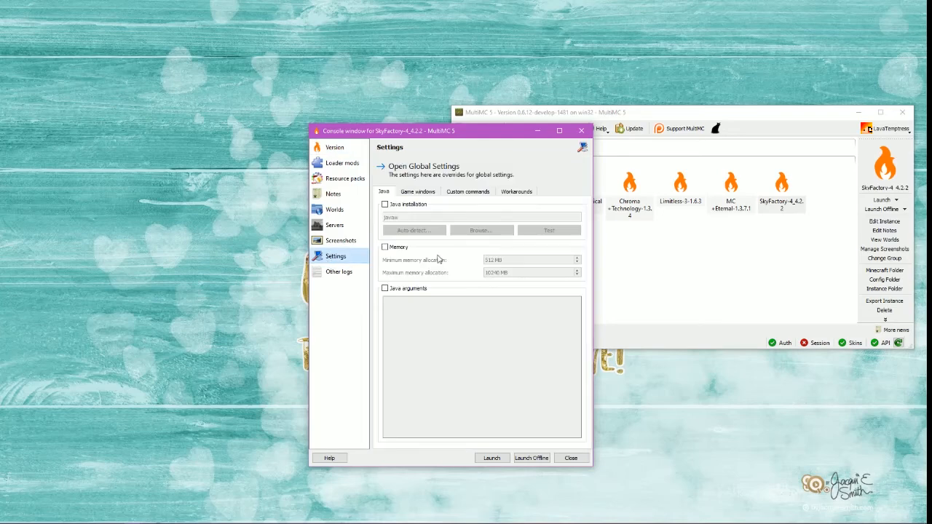
pyautogui.moveTo(488, 284)
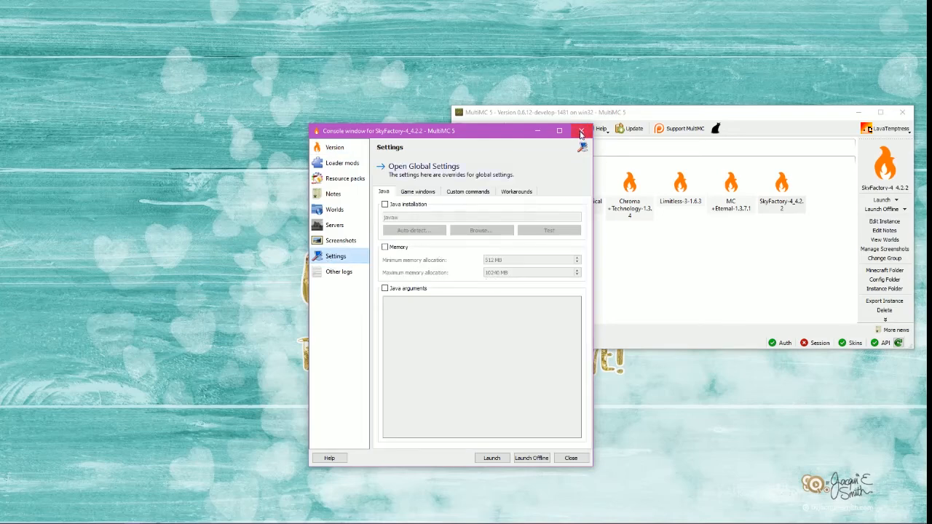
pyautogui.moveTo(527, 367)
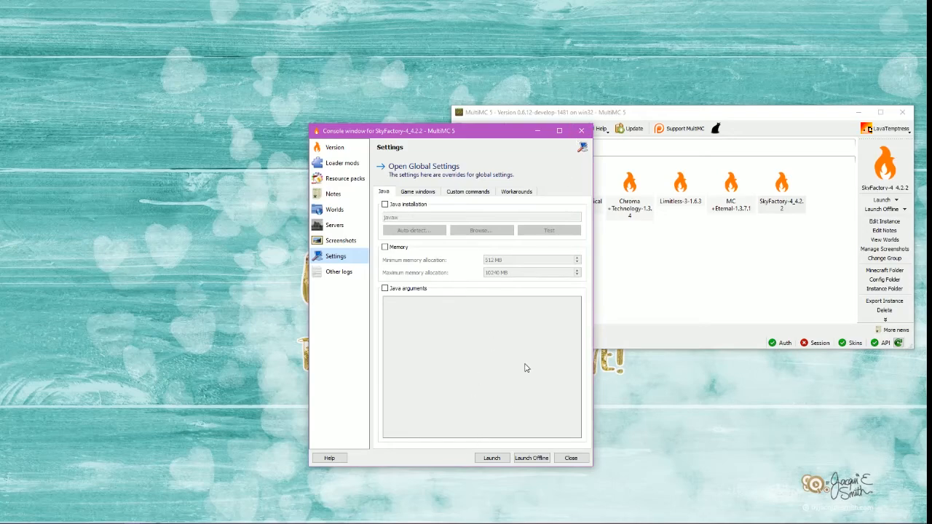
pyautogui.moveTo(571, 463)
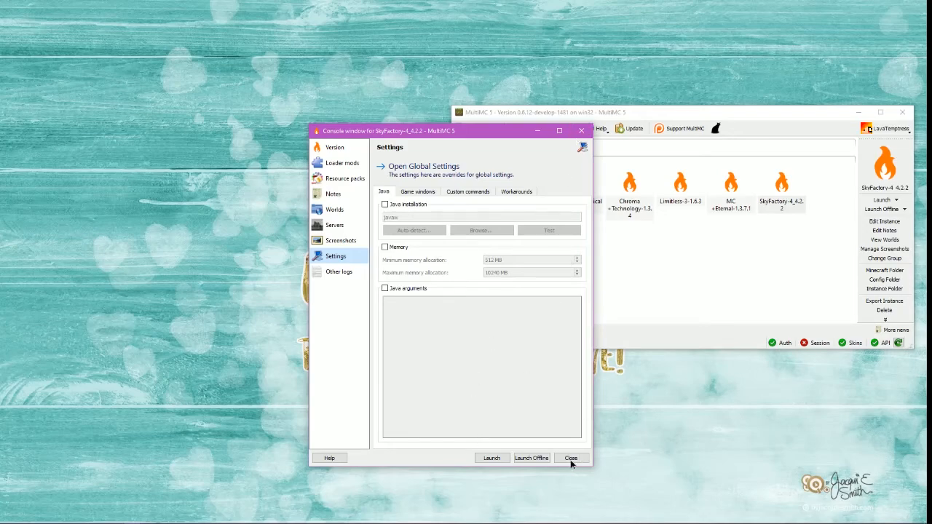
pyautogui.click(571, 458)
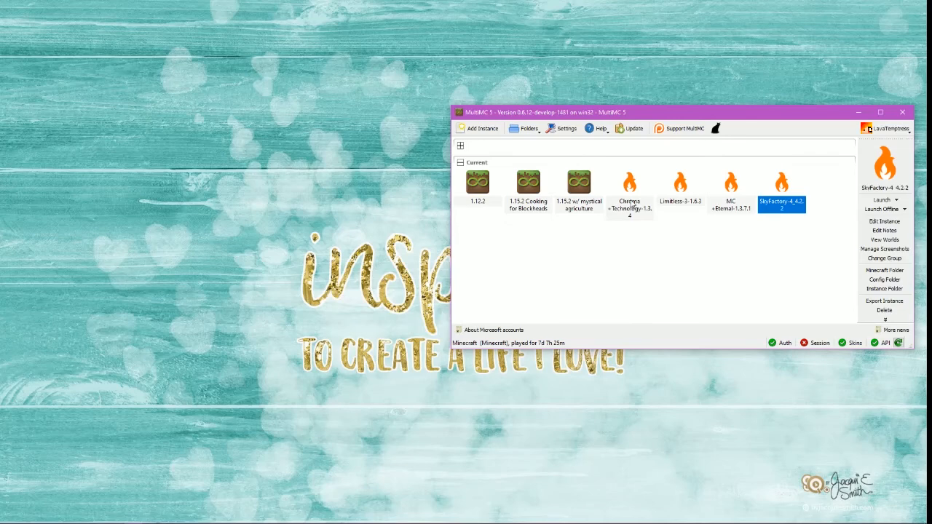
pyautogui.moveTo(727, 191)
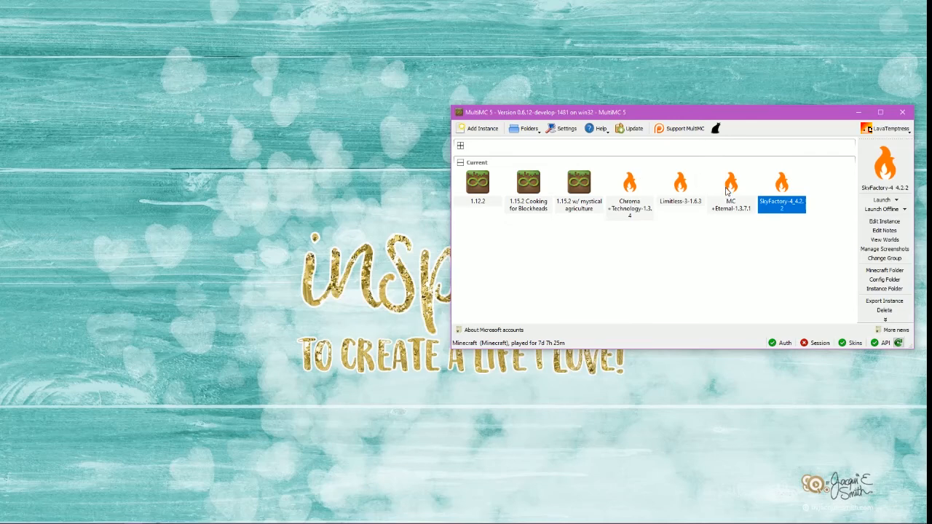
# Step: Open the MC+Eternal-1.3.7.1 editor, view its memory settings, and close it
pyautogui.click(730, 190)
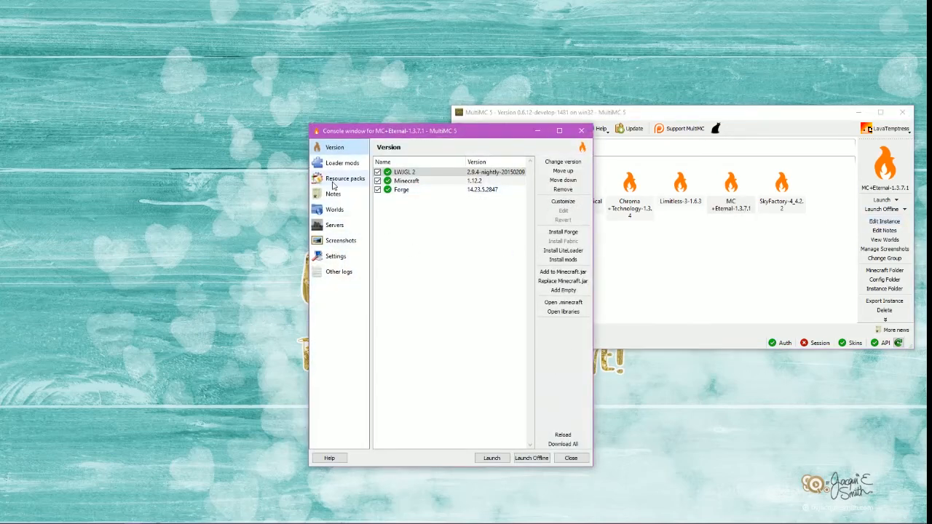
pyautogui.moveTo(341, 240)
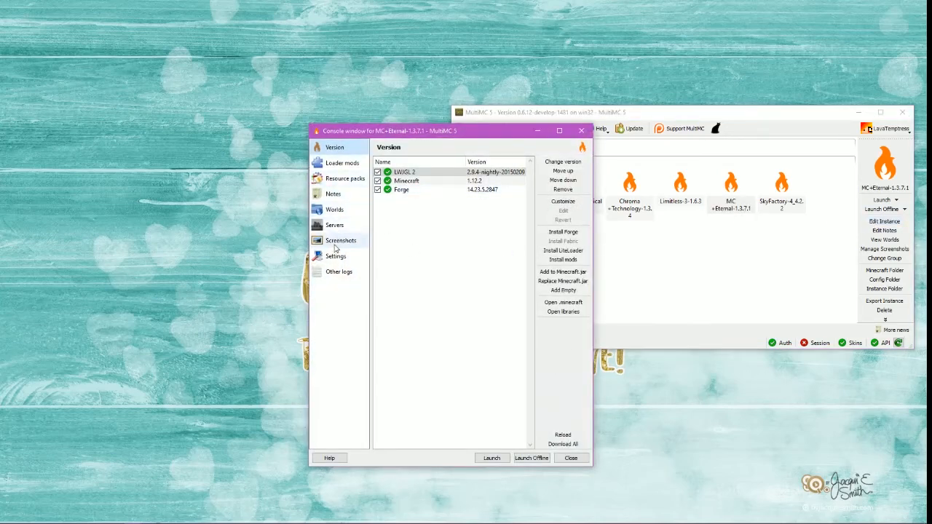
pyautogui.click(336, 256)
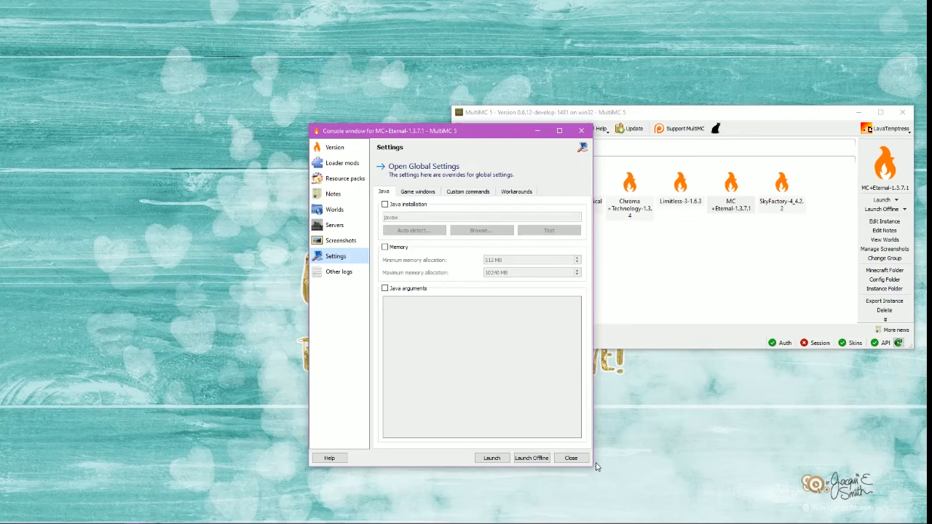
pyautogui.click(572, 458)
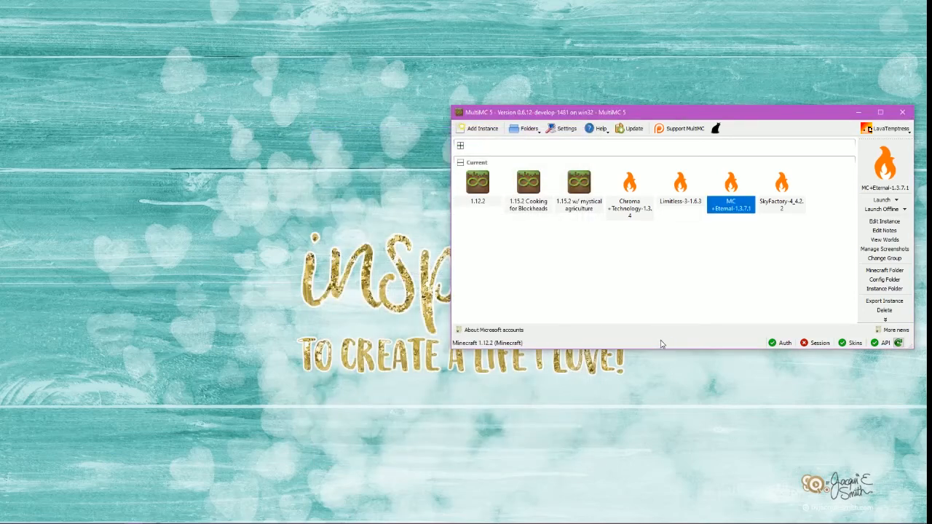
pyautogui.moveTo(700, 202)
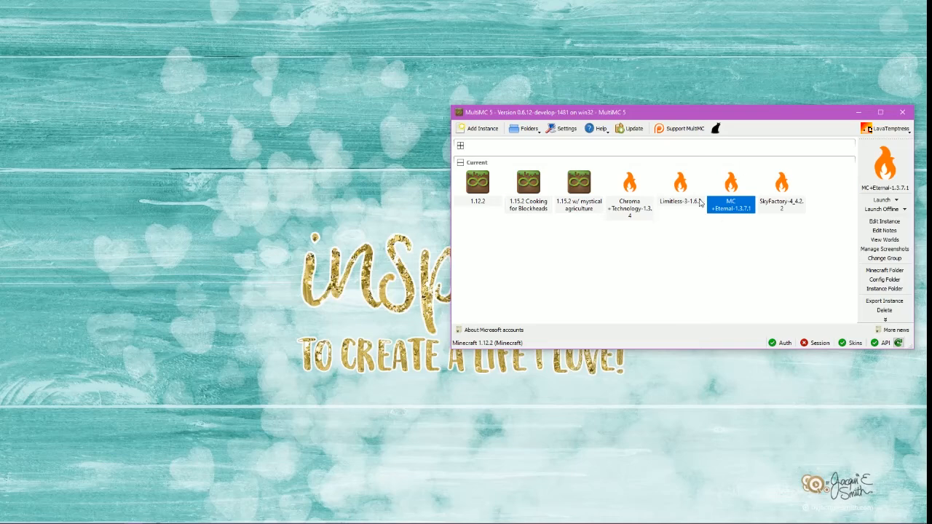
pyautogui.moveTo(500, 163)
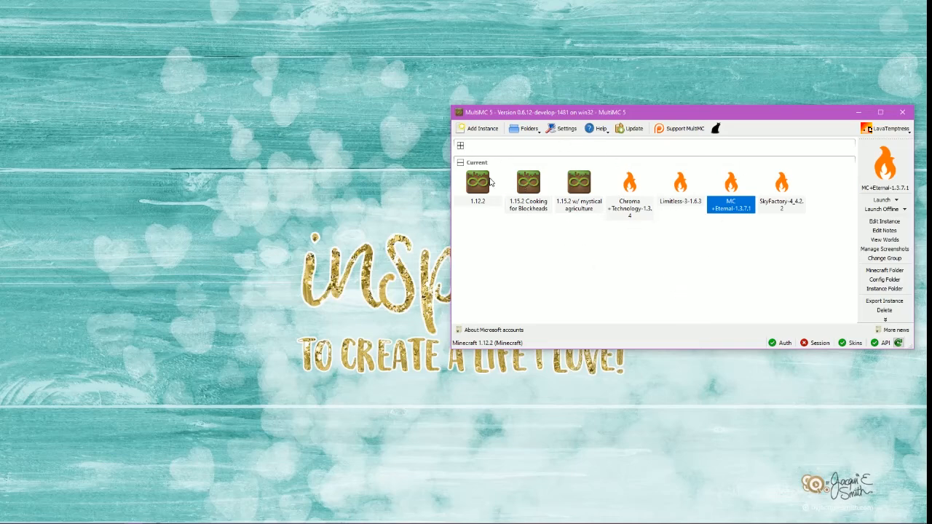
pyautogui.moveTo(462, 148)
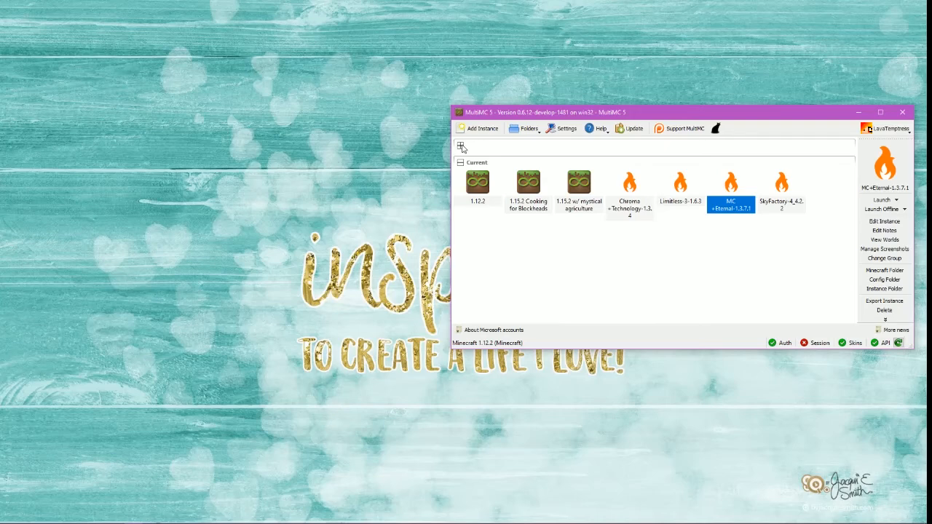
pyautogui.click(461, 146)
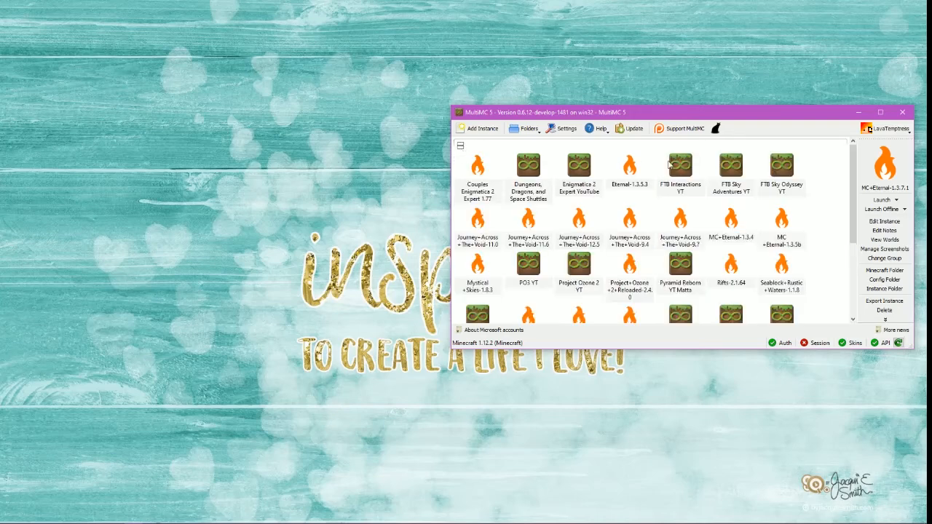
pyautogui.moveTo(625, 254)
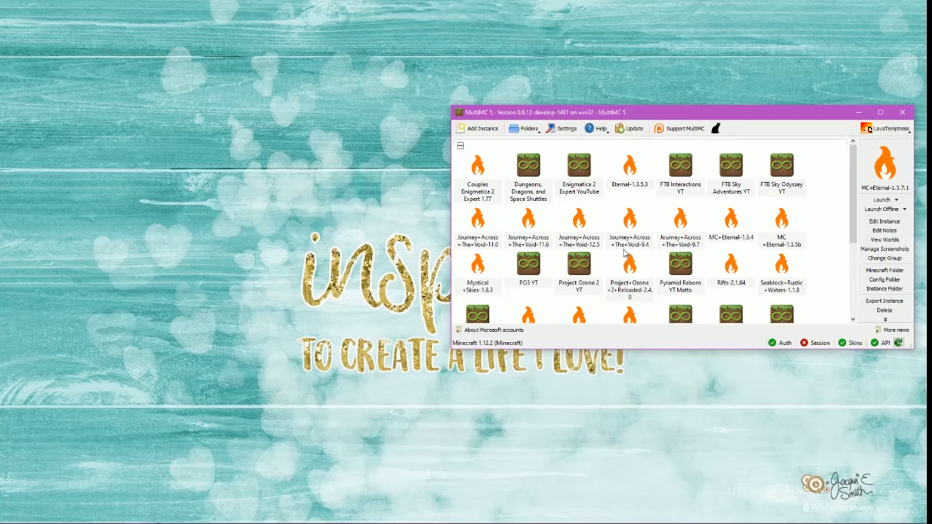
pyautogui.scroll(-3)
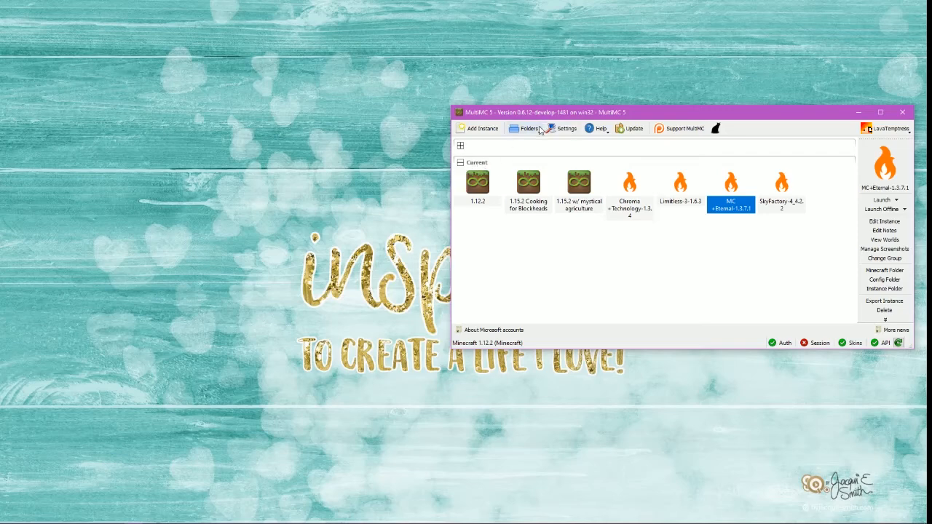
pyautogui.click(528, 128)
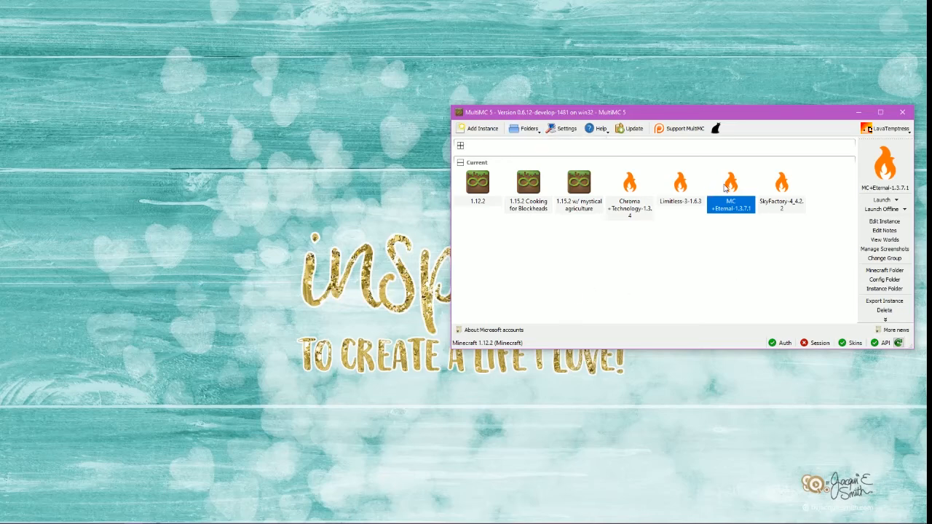
# Step: Open Change Group for MC+Eternal-1.3.7.1, browse existing groups, and confirm the dialog
pyautogui.rightClick(730, 186)
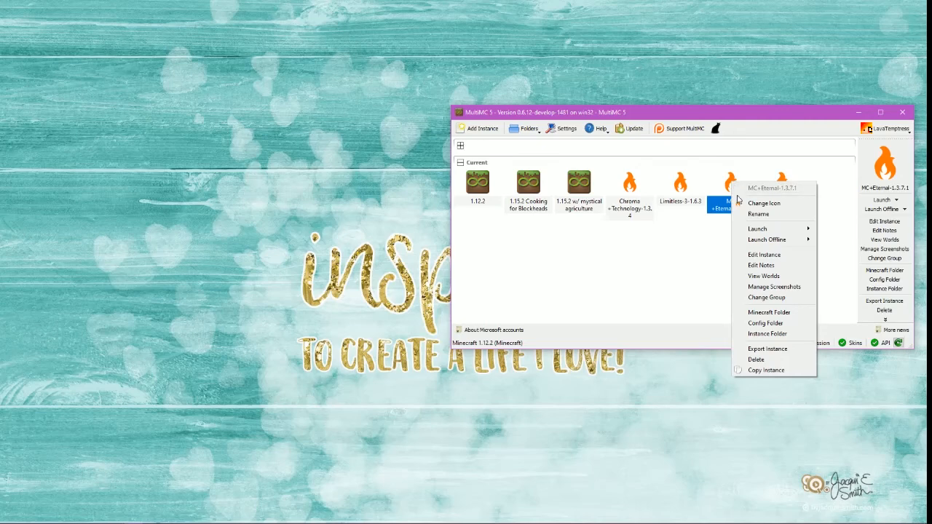
pyautogui.moveTo(759, 214)
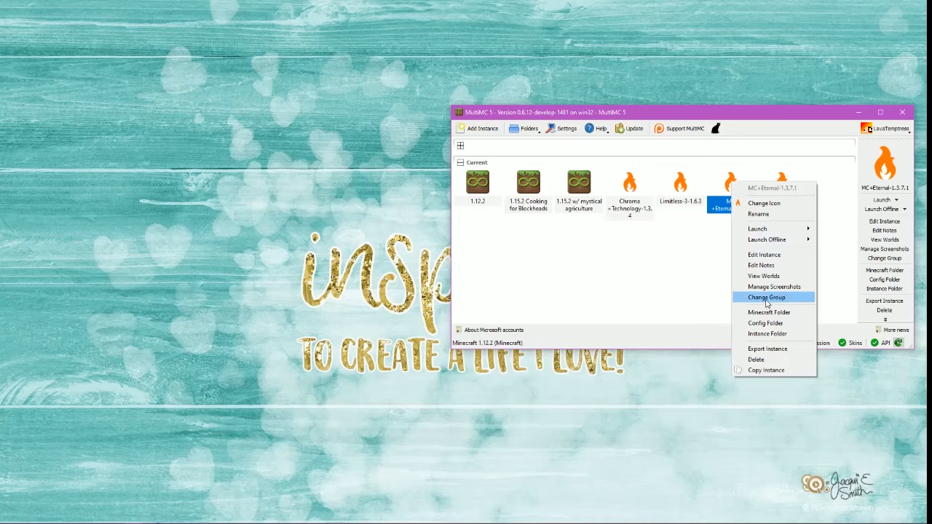
pyautogui.click(767, 297)
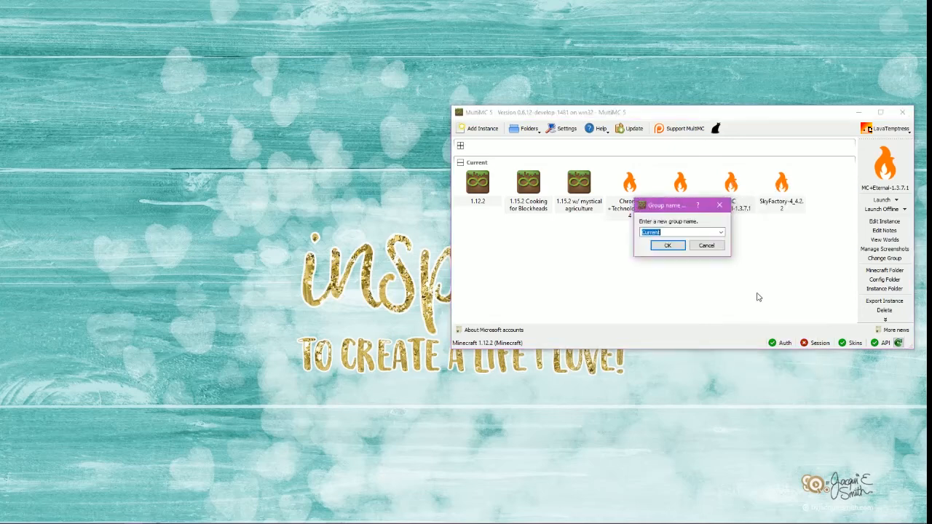
pyautogui.moveTo(706, 231)
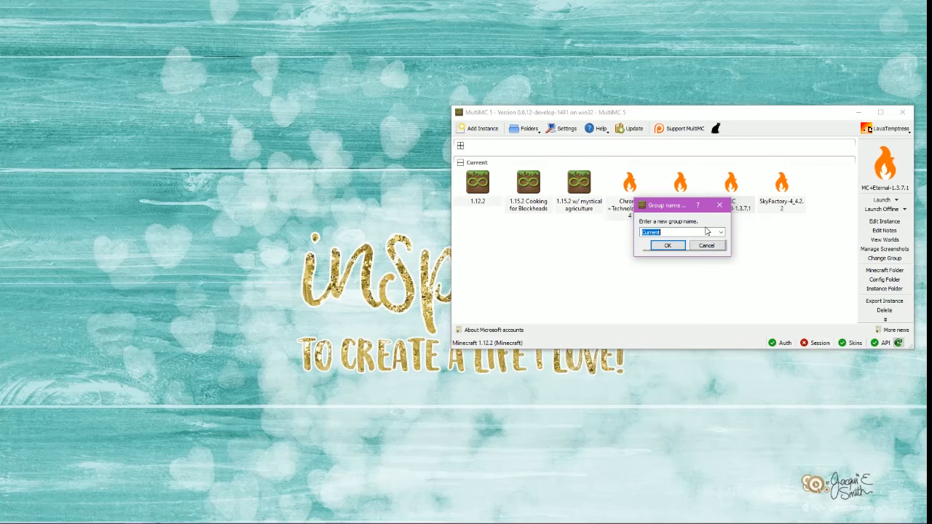
pyautogui.click(721, 232)
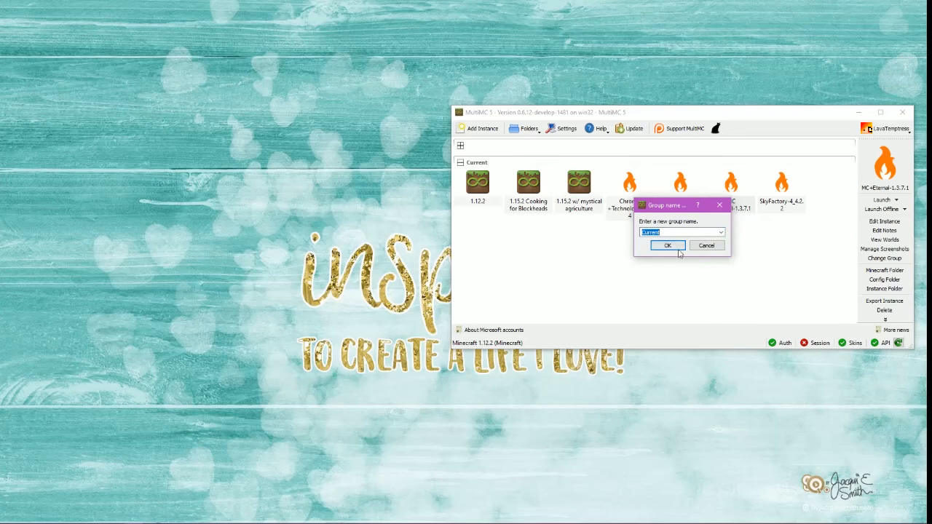
pyautogui.click(668, 246)
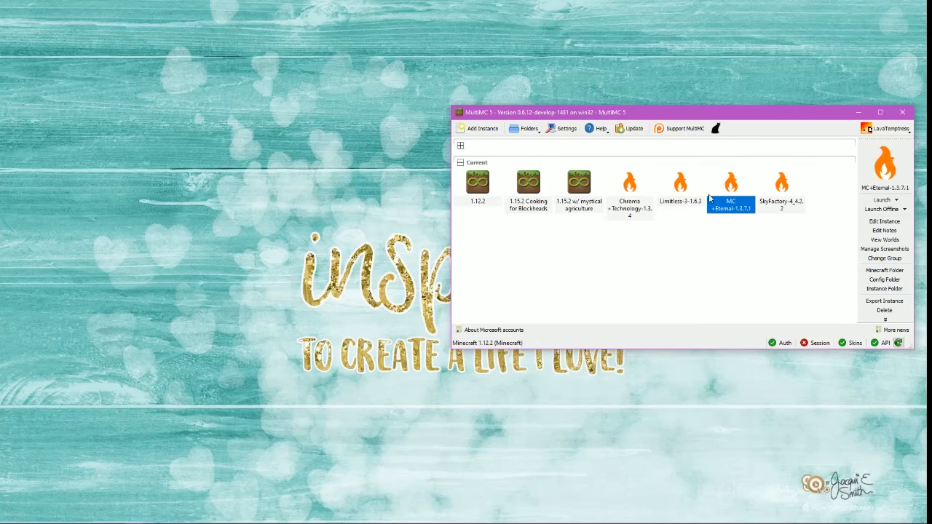
pyautogui.moveTo(730, 182)
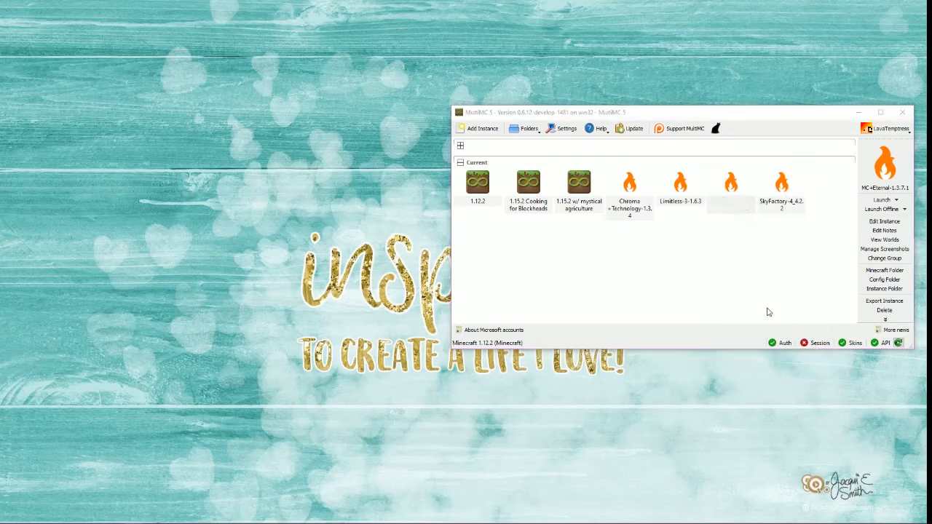
pyautogui.click(885, 258)
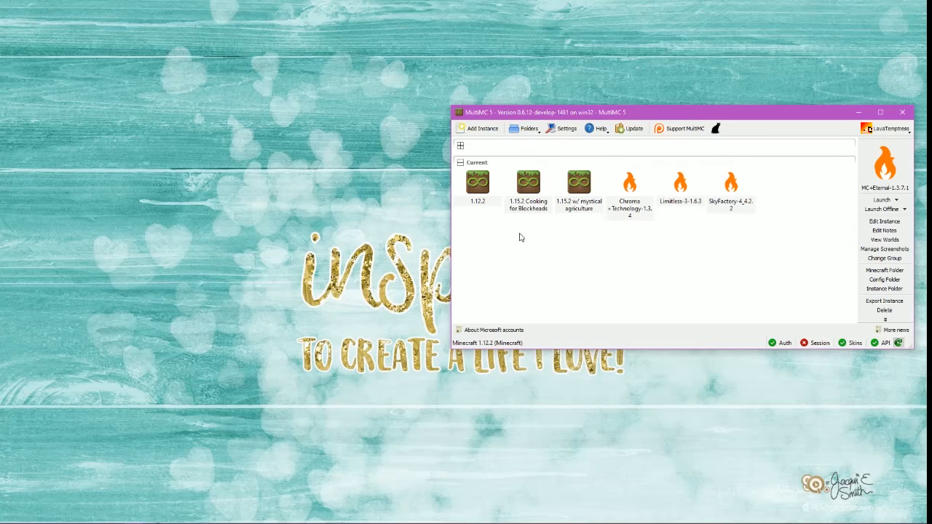
pyautogui.moveTo(770, 195)
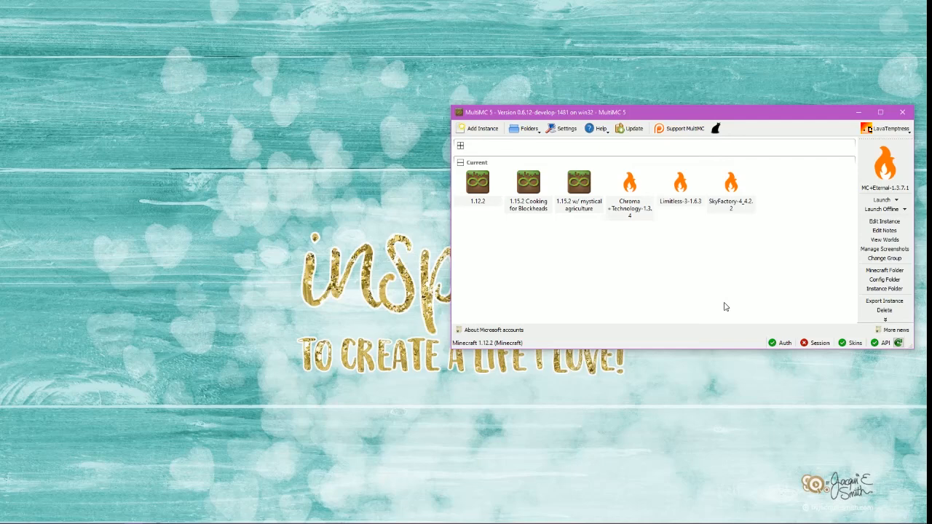
pyautogui.moveTo(724, 302)
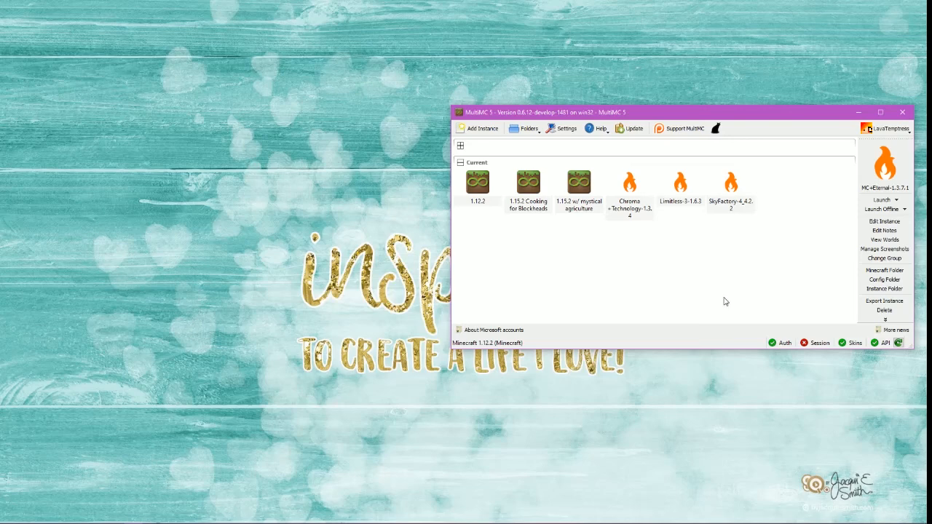
pyautogui.moveTo(734, 230)
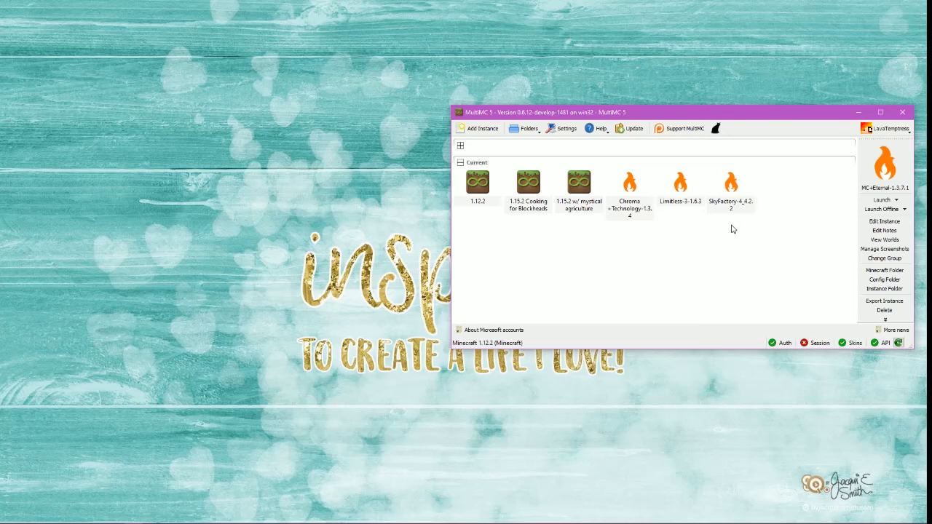
pyautogui.moveTo(723, 228)
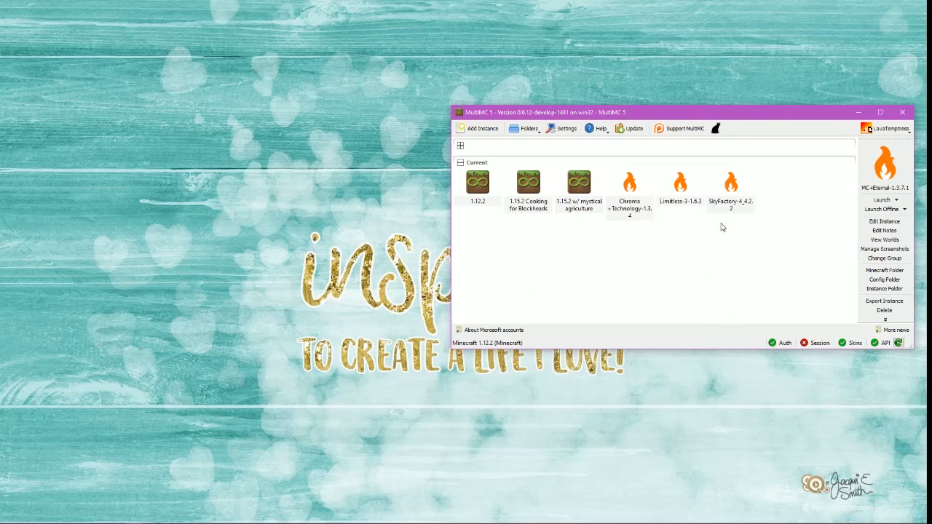